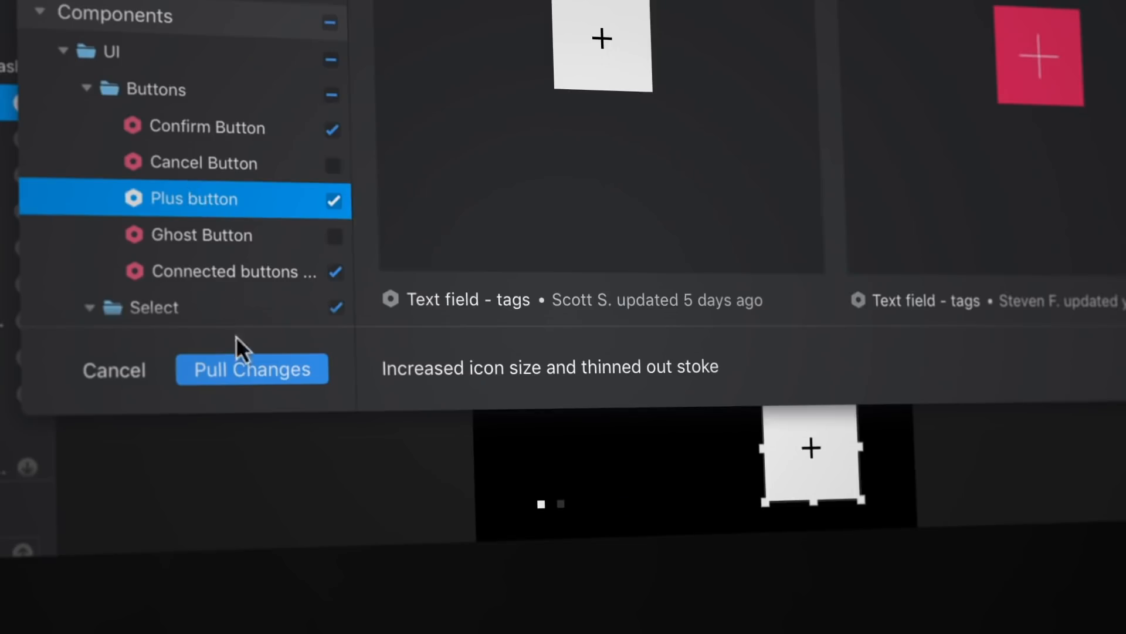
Launch InVision Studio from the Dock to reach its start screen.
left_click(251, 368)
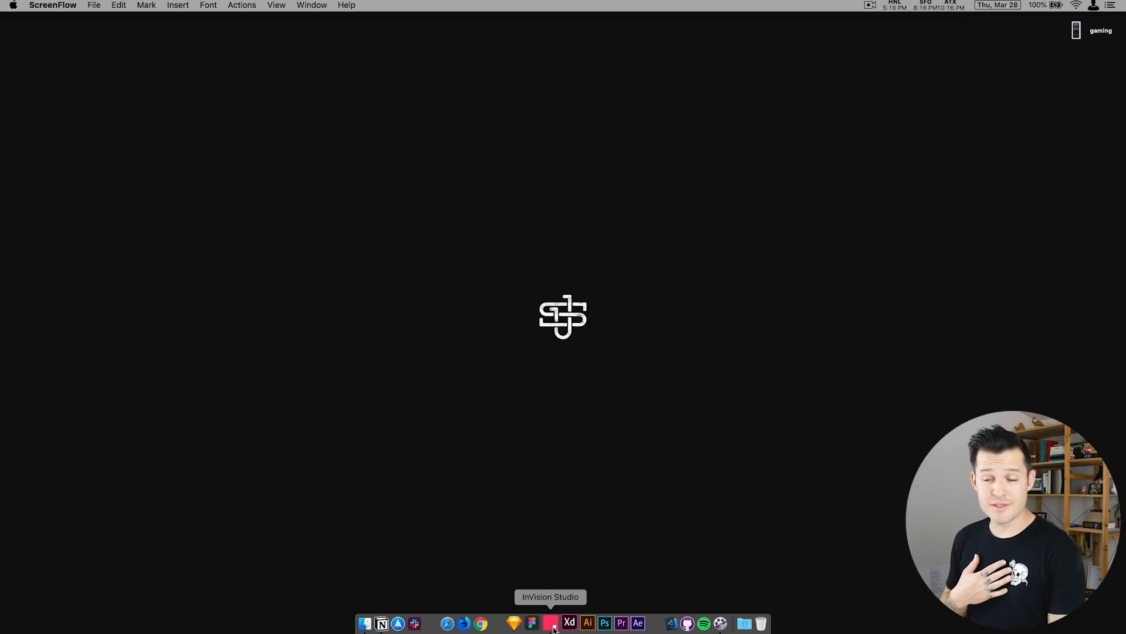
left_click(550, 623)
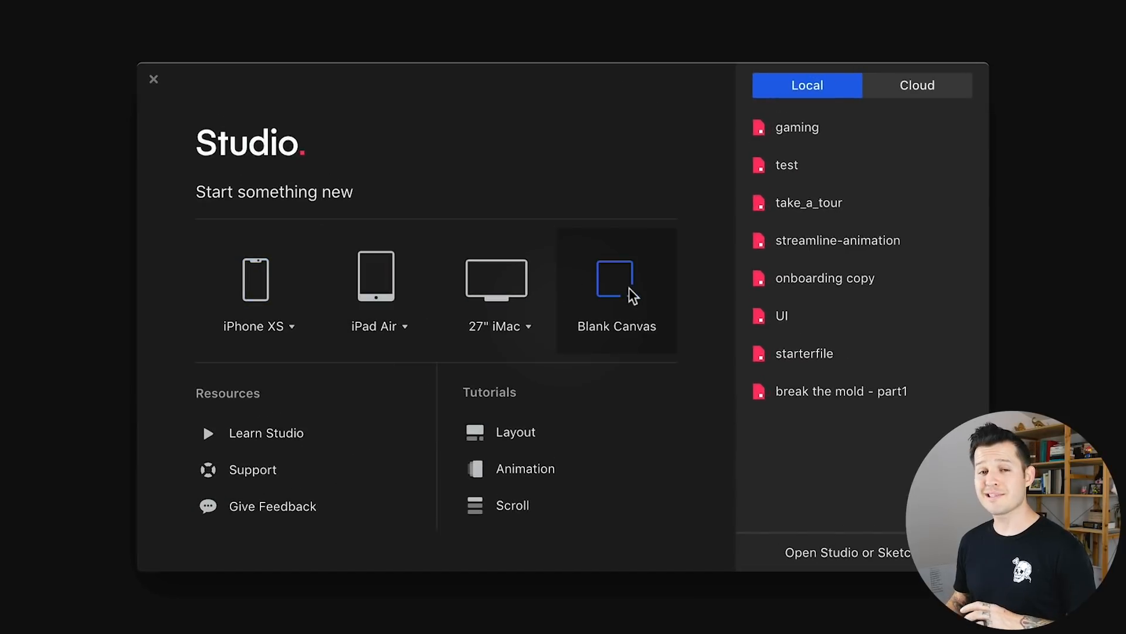
mouse_move(255, 280)
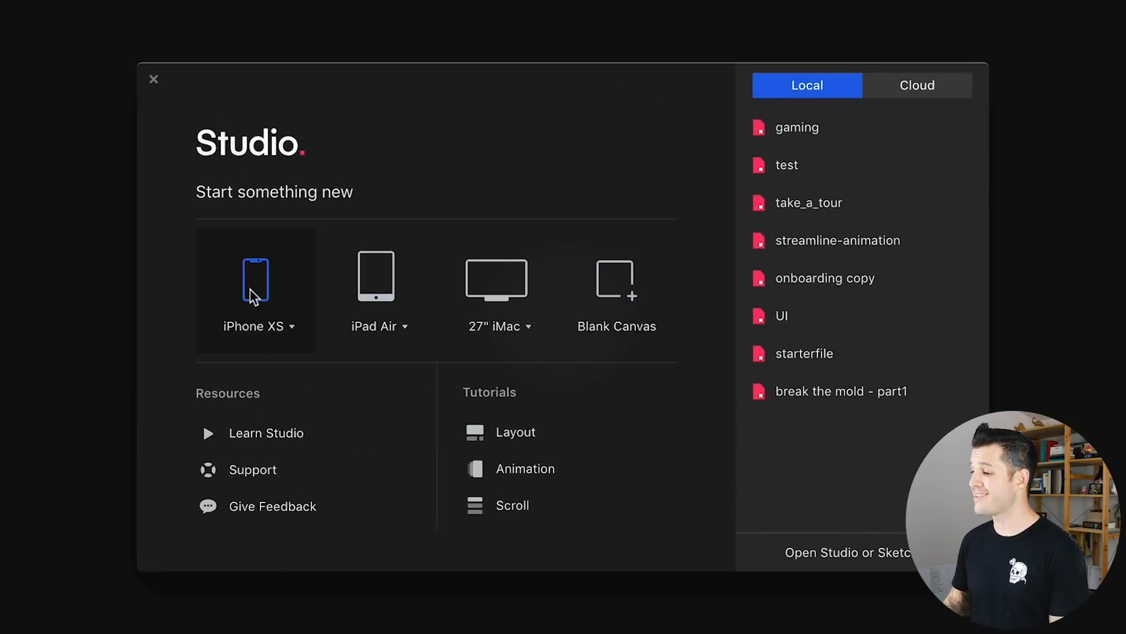
mouse_move(393, 316)
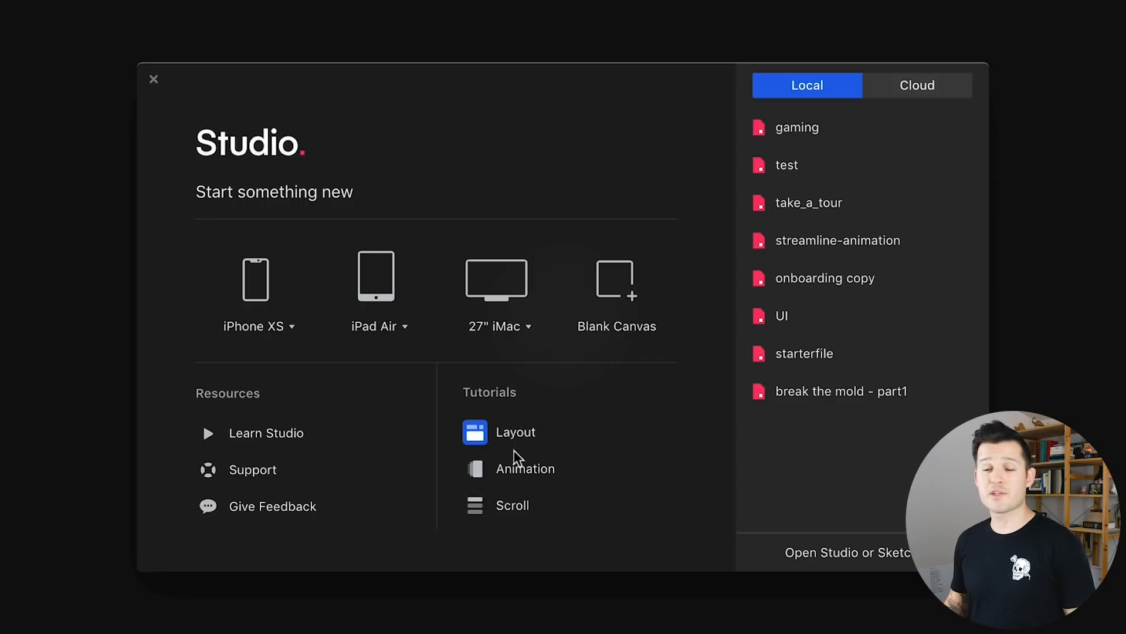
mouse_move(514, 463)
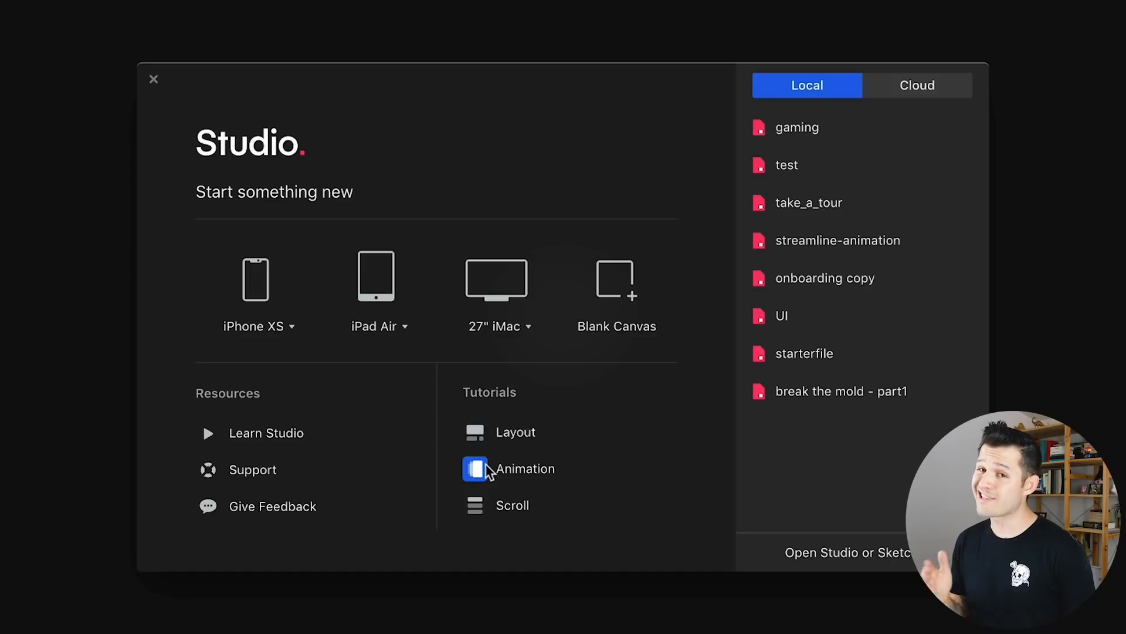
mouse_move(845, 482)
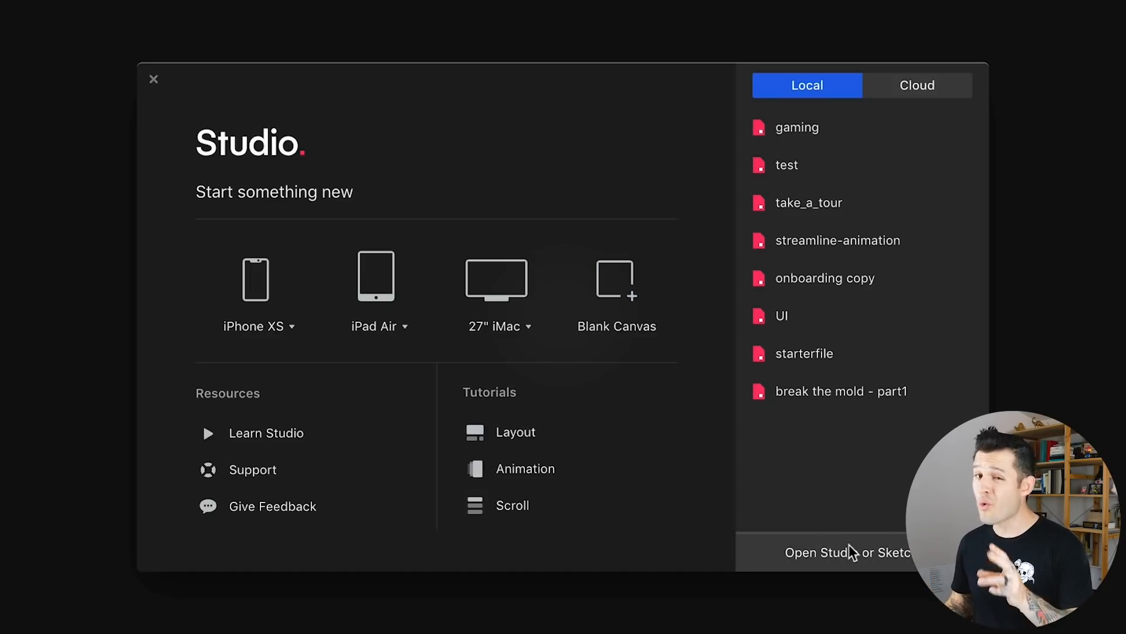
Open the gaming Sketch file from the Desktop into Studio.
left_click(845, 552)
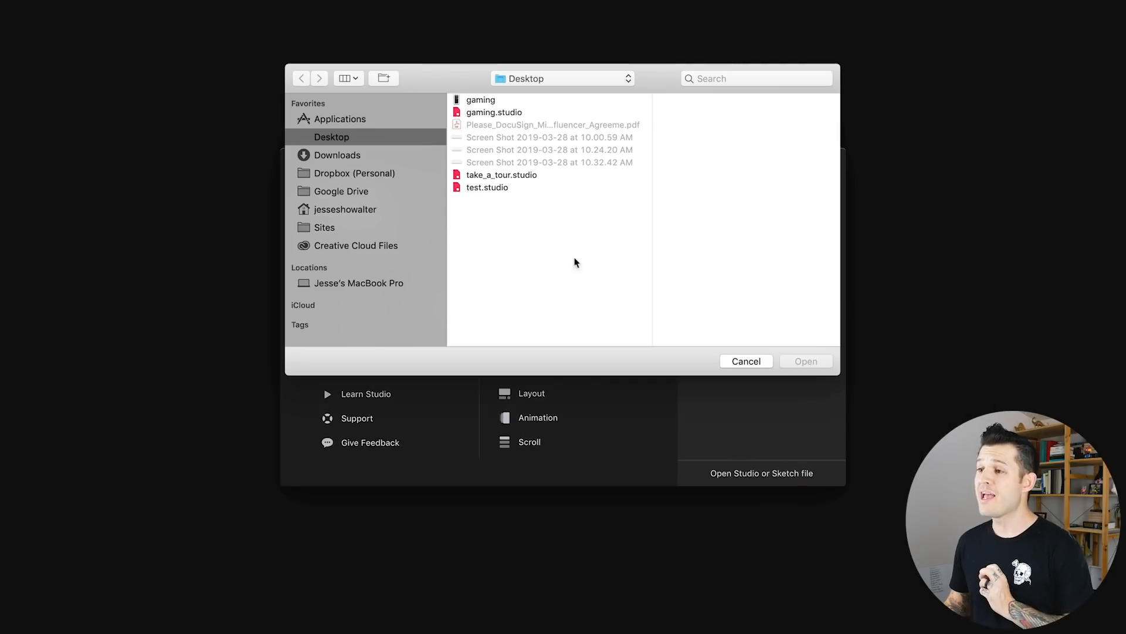
left_click(481, 98)
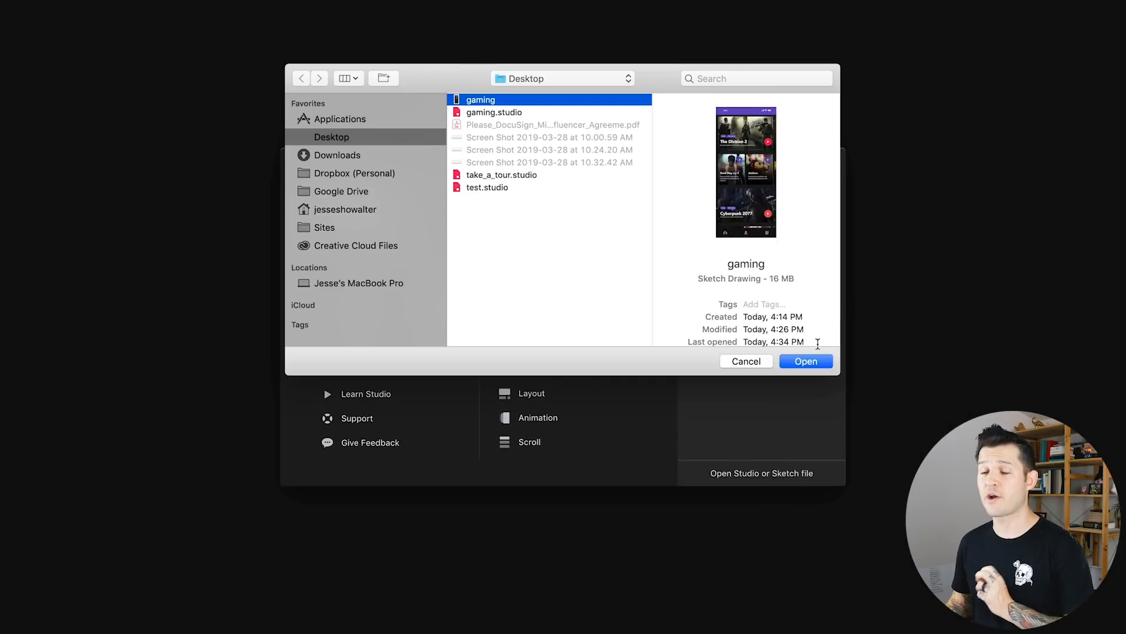
left_click(805, 360)
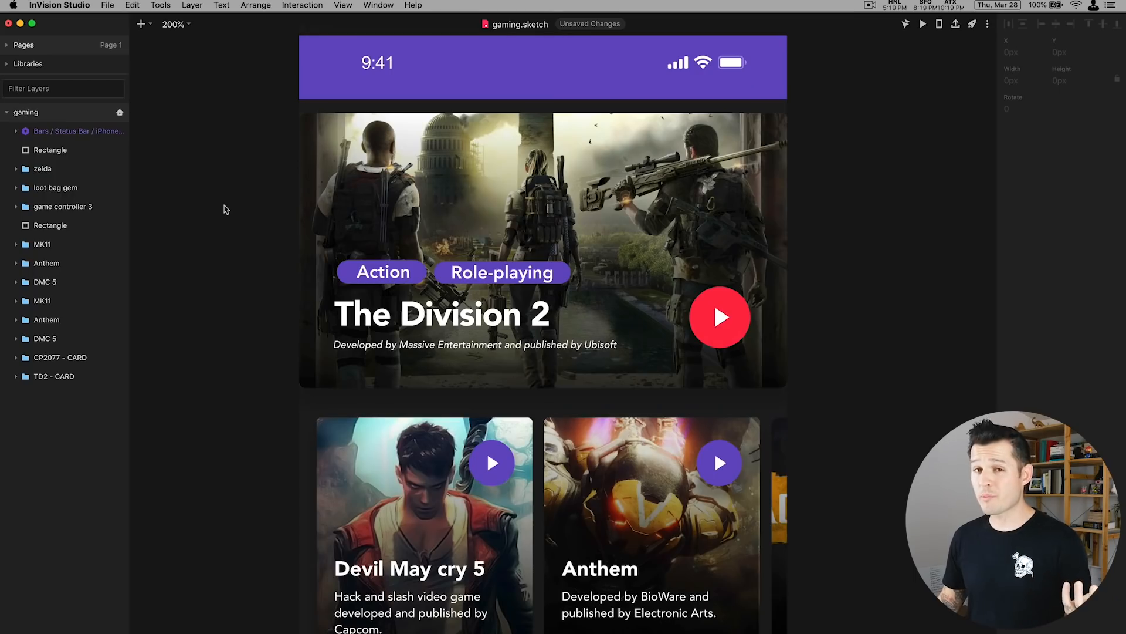
mouse_move(128, 34)
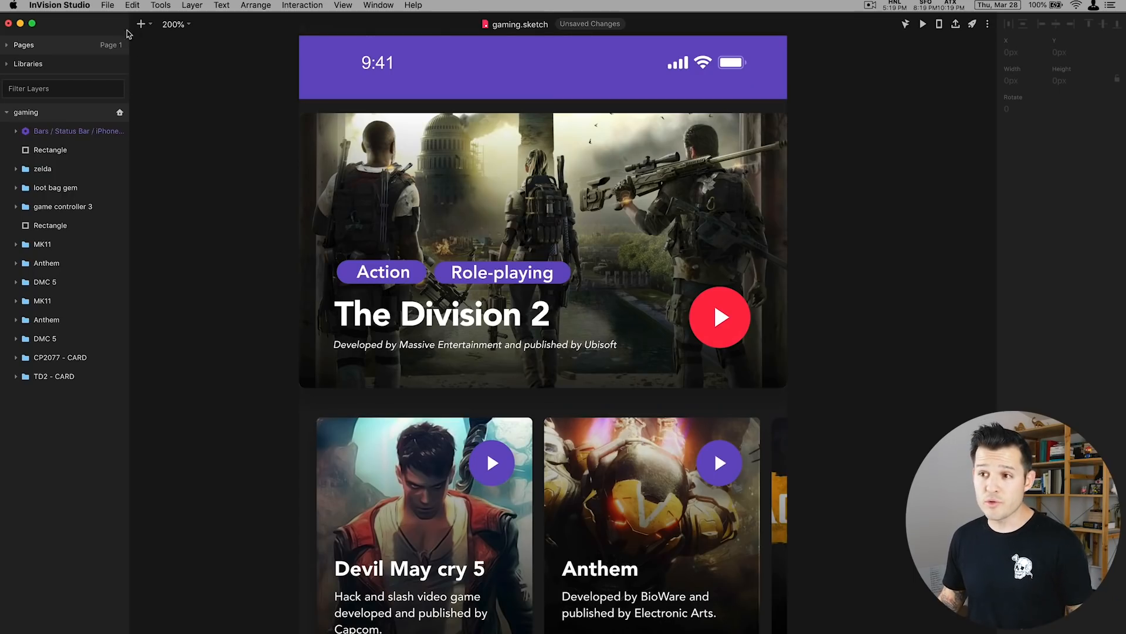
Switch from InVision Studio over to Sketch.
left_click(107, 5)
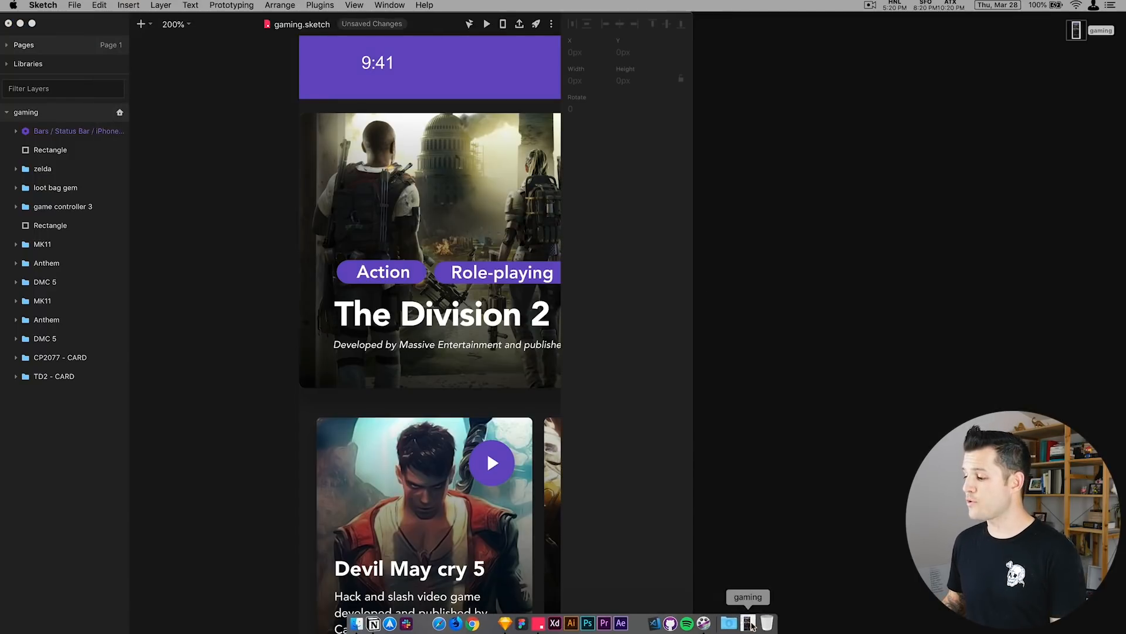
Show the original gaming design in Sketch, then return to the Studio import.
left_click(728, 623)
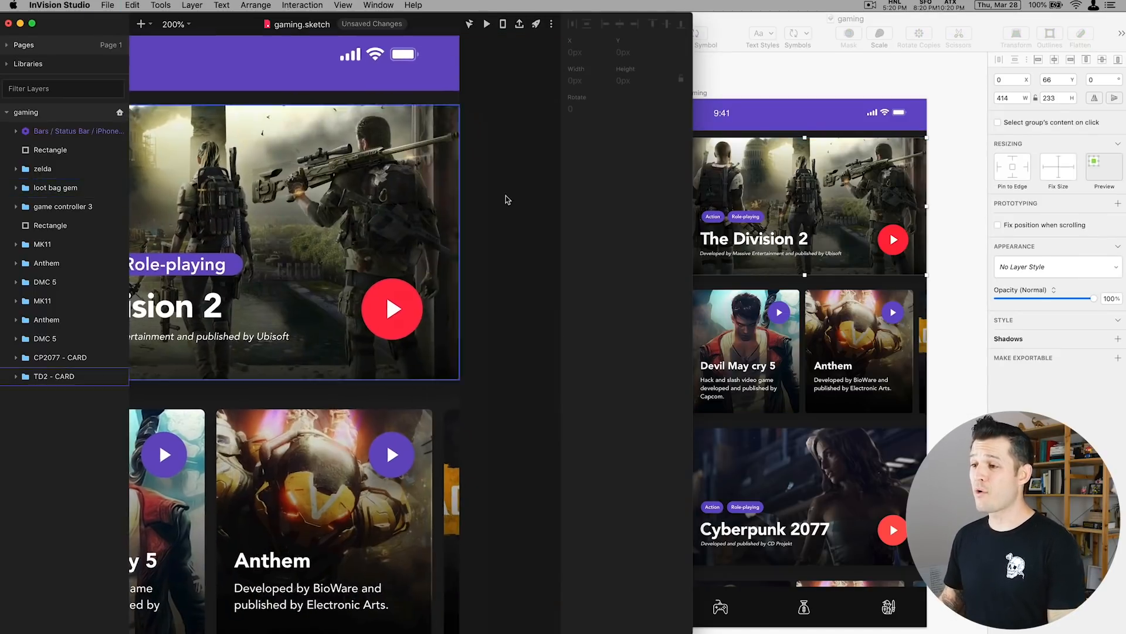
left_click(174, 23)
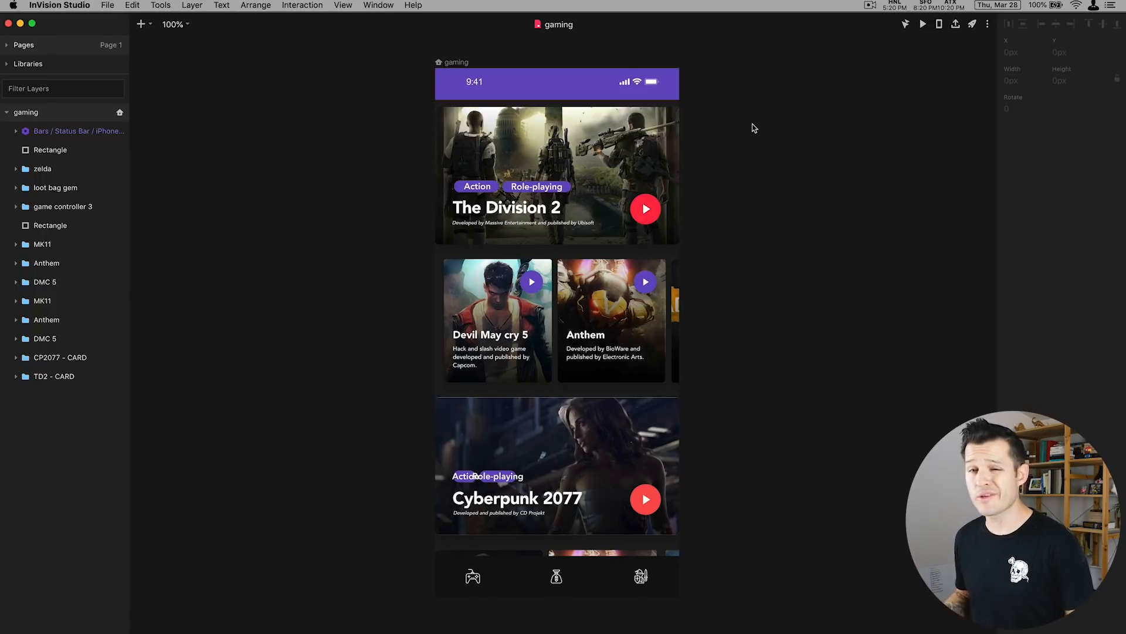
mouse_move(712, 149)
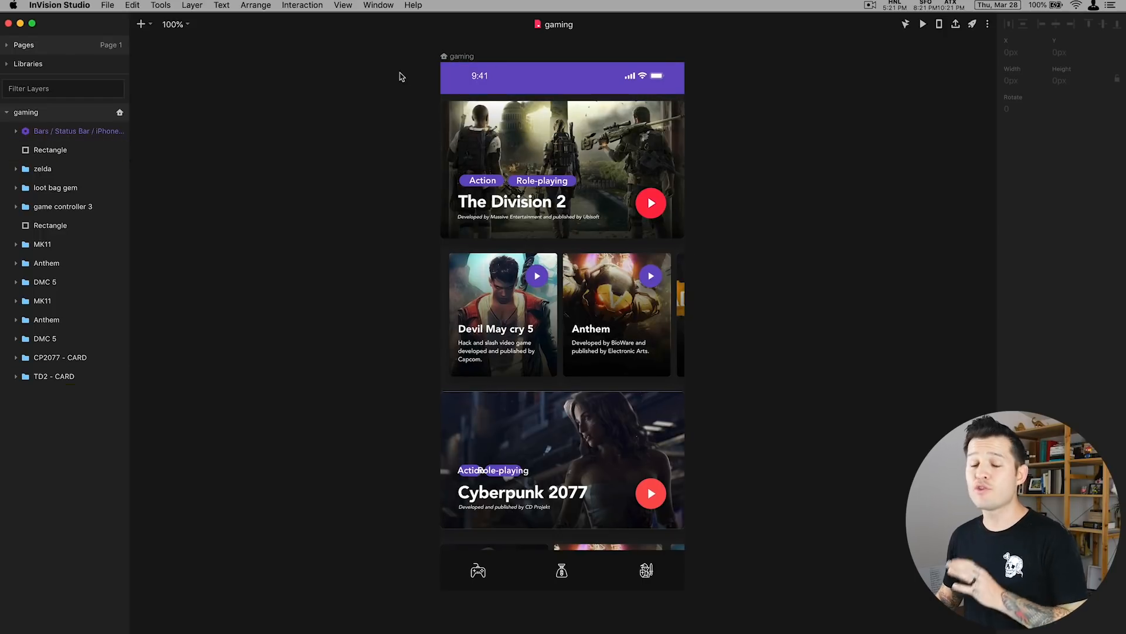
Expand the Pages list to reveal Page 1 and Symbols.
left_click(343, 6)
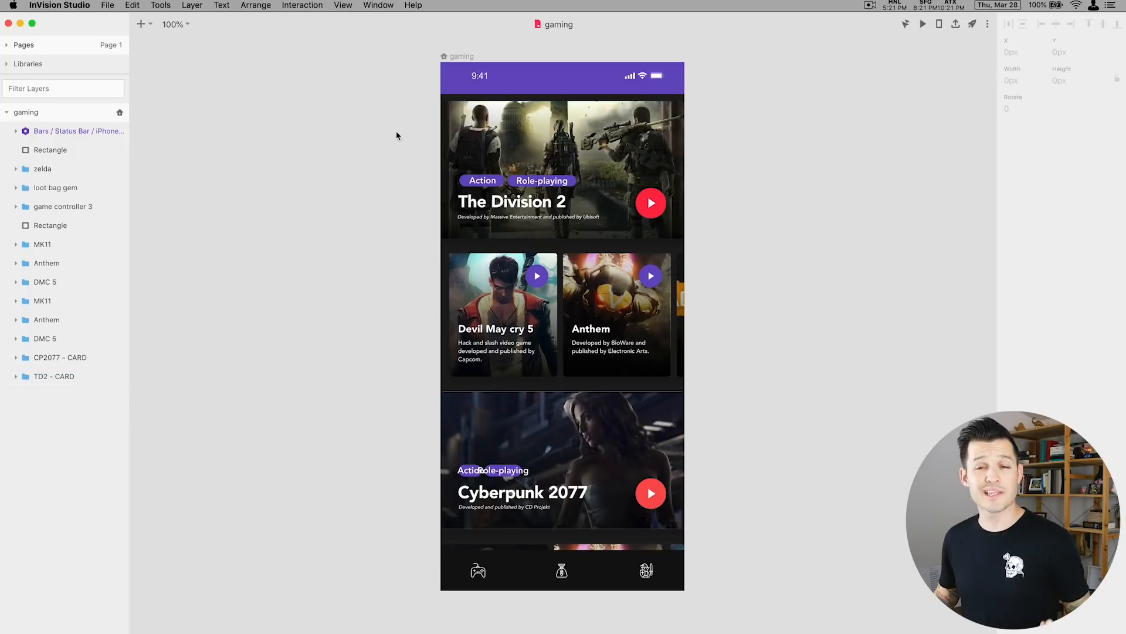
left_click(342, 6)
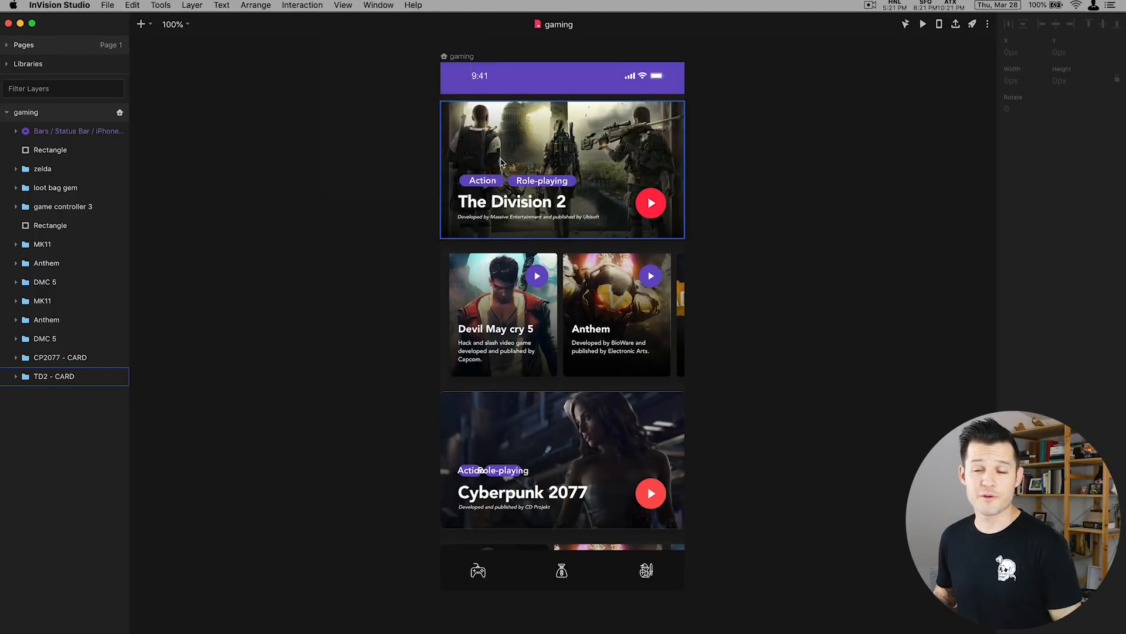
left_click(373, 147)
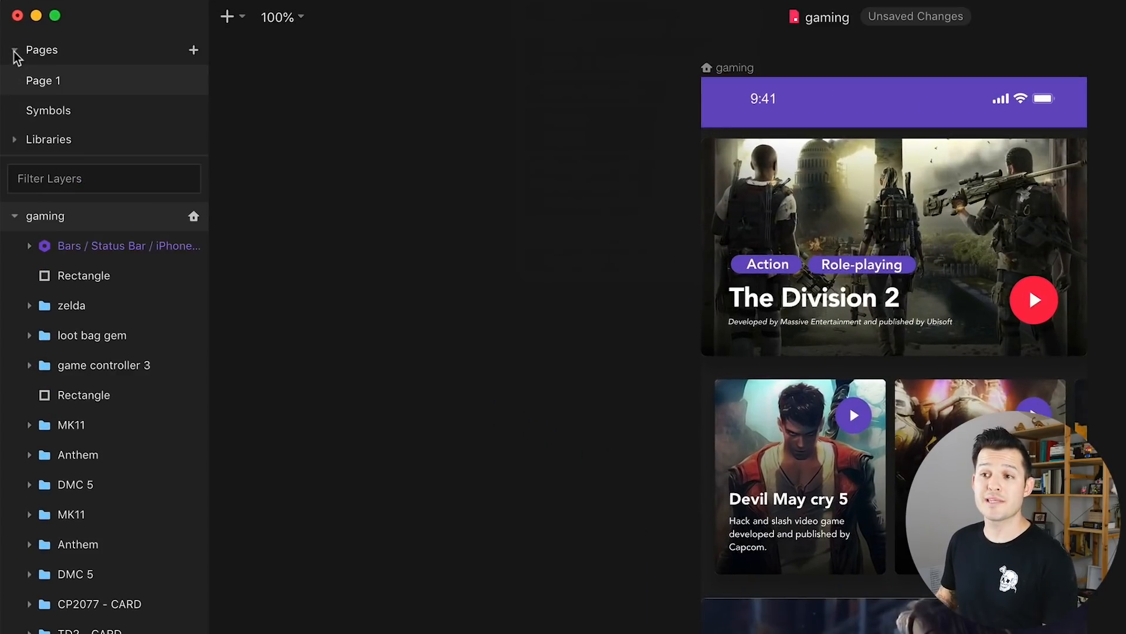
mouse_move(85, 99)
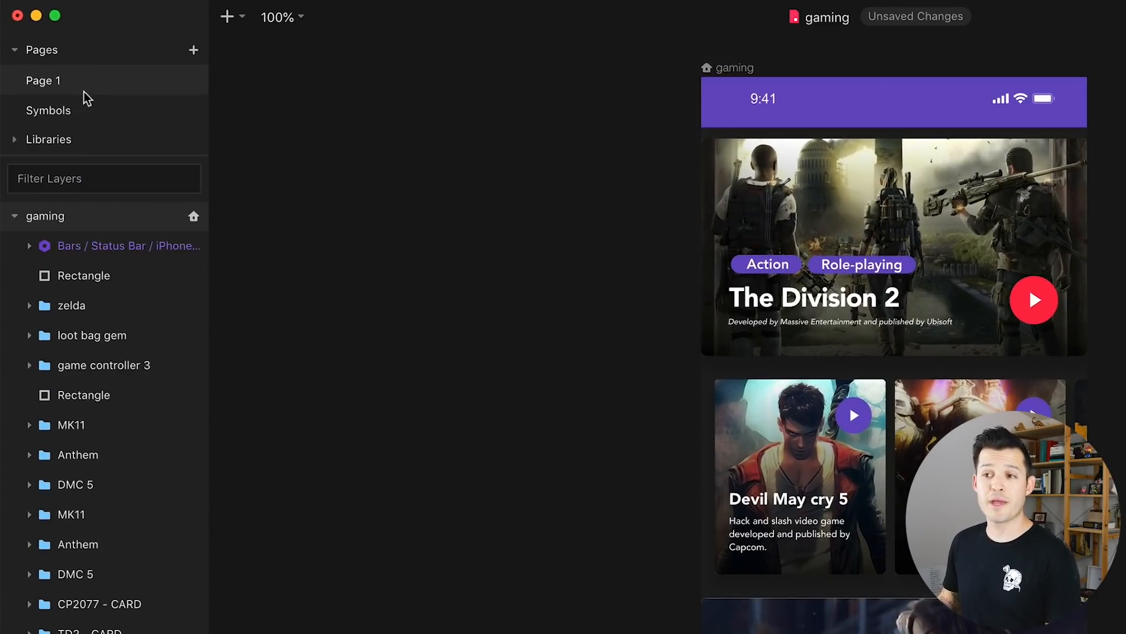
Rename the first page to 'game' and add two new blank pages.
double_click(43, 80)
type("game")
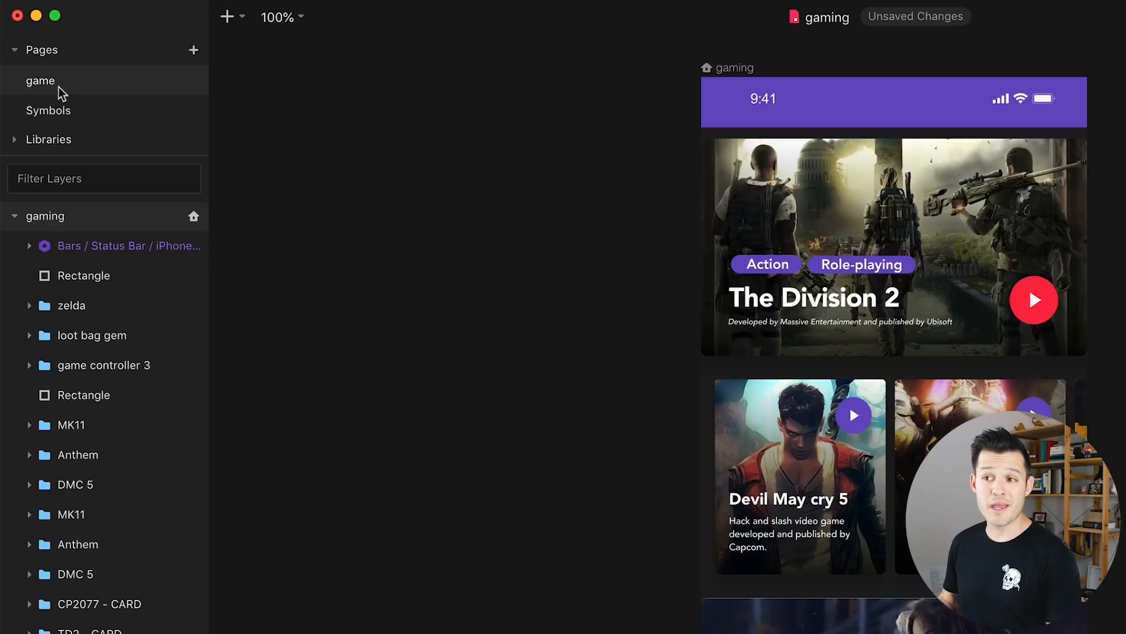
left_click(194, 49)
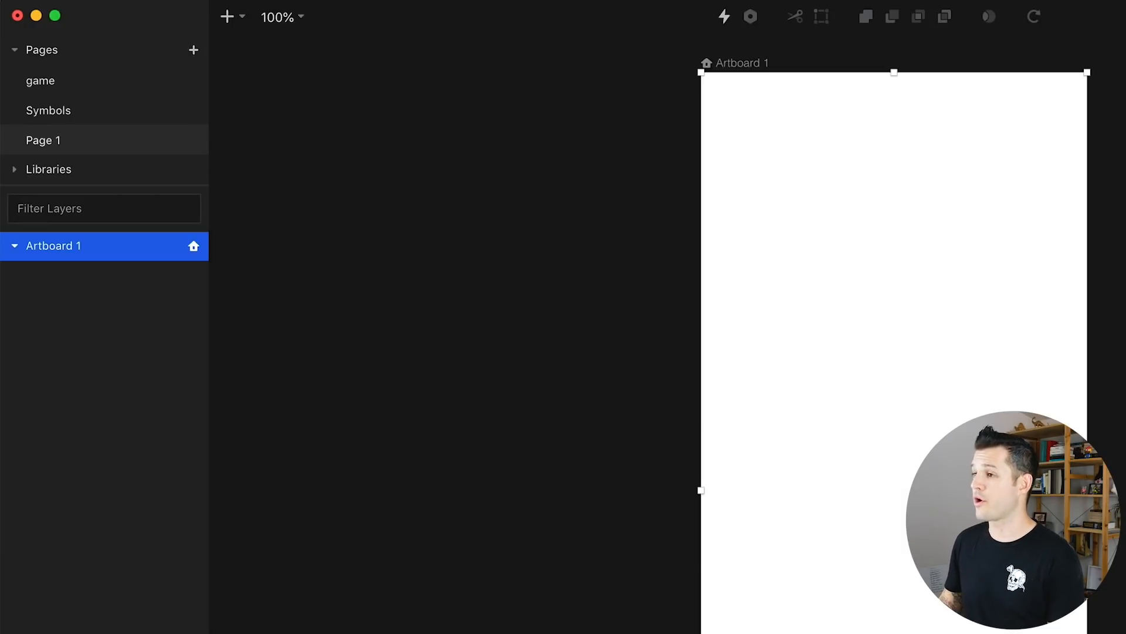
mouse_move(1116, 218)
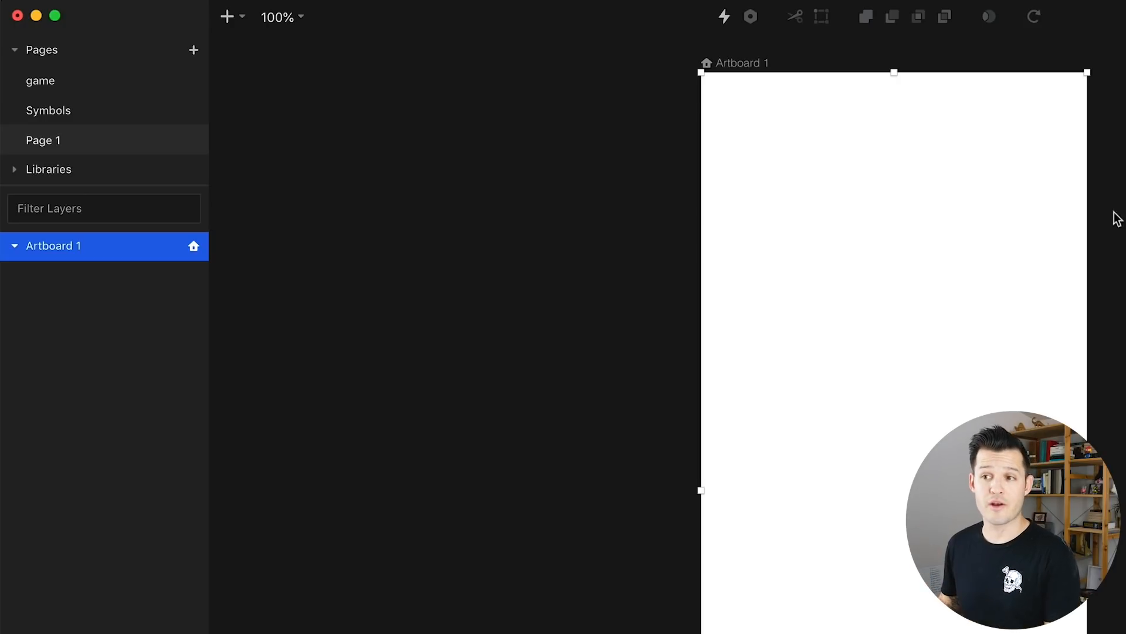
left_click(194, 51)
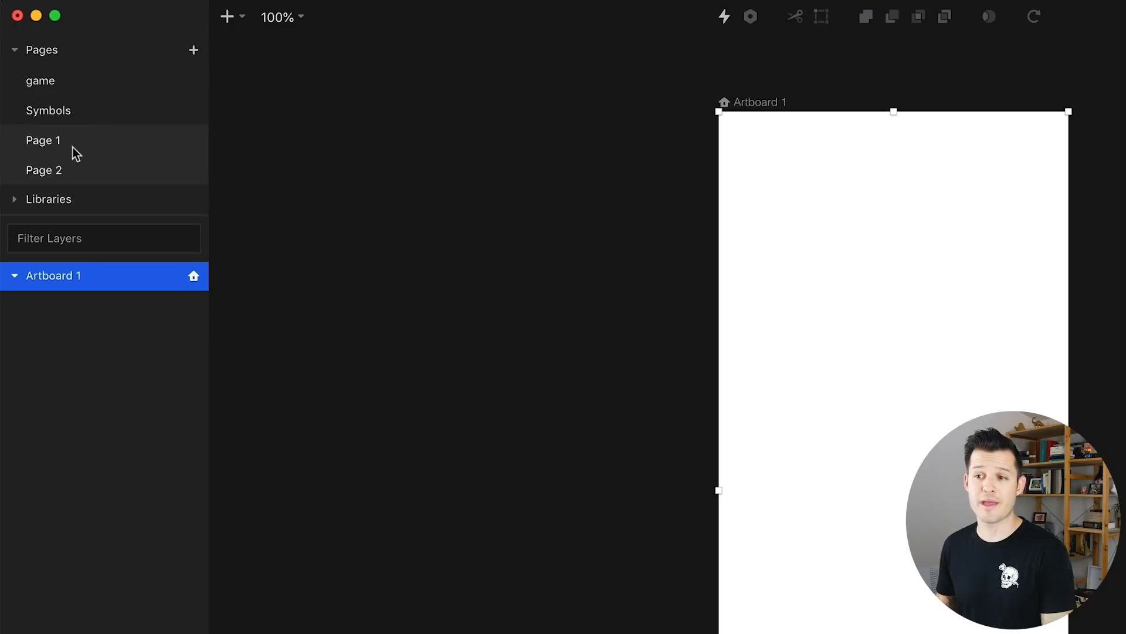
Delete the extra Page 2 via its context menu.
right_click(43, 170)
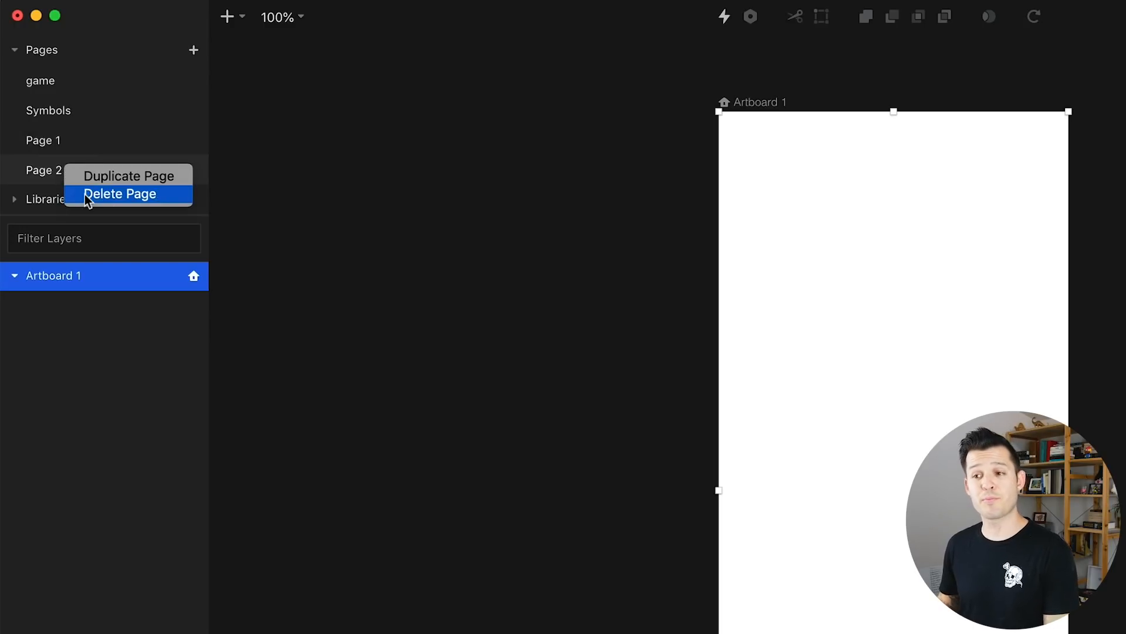
left_click(120, 193)
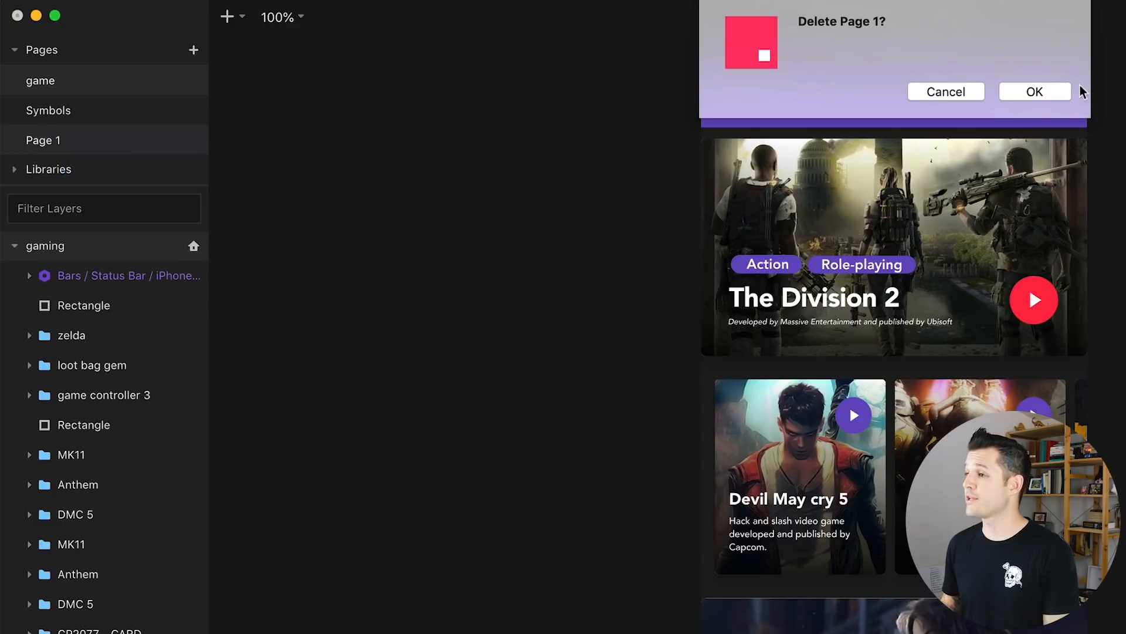
Confirm deleting the blank Page 1.
left_click(1035, 91)
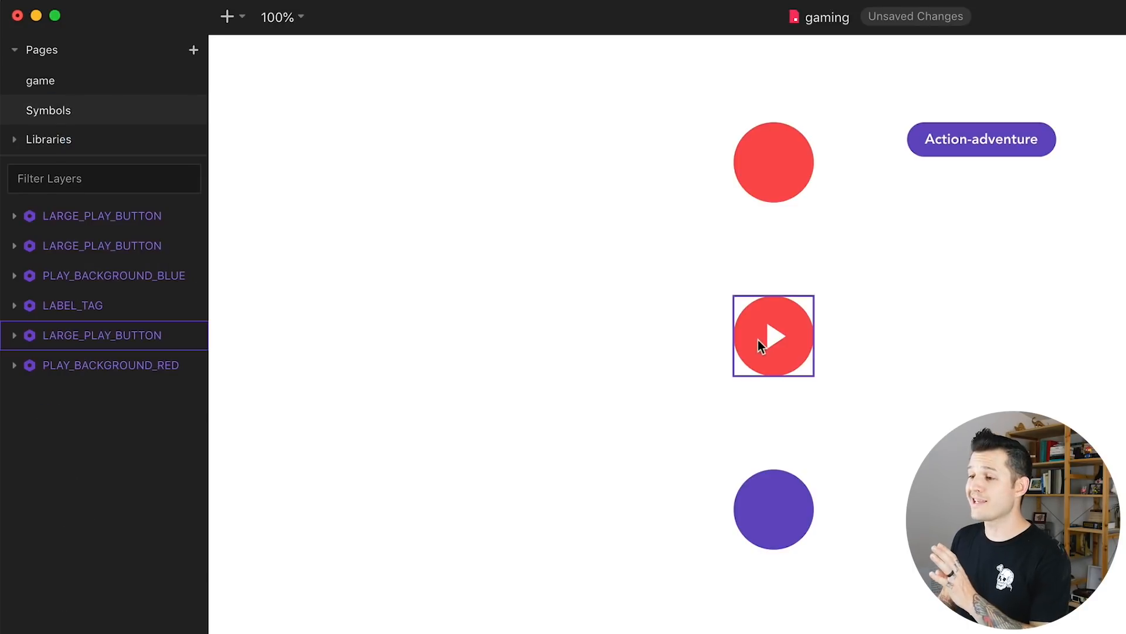
left_click(774, 335)
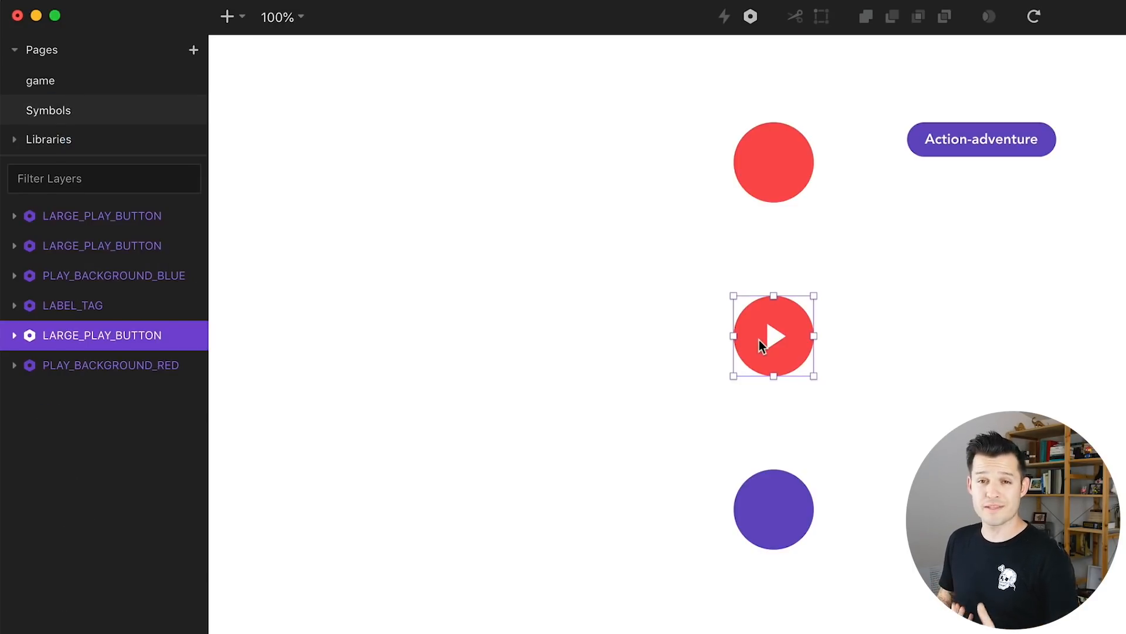
Delete the Symbols page, leaving only the game page.
right_click(49, 110)
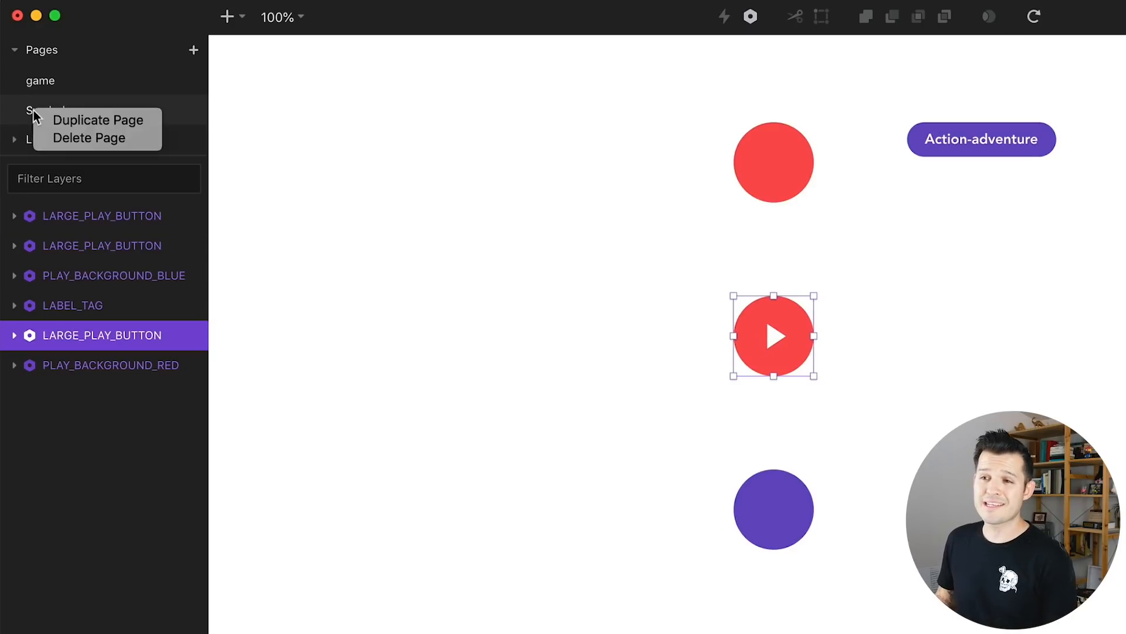
left_click(90, 138)
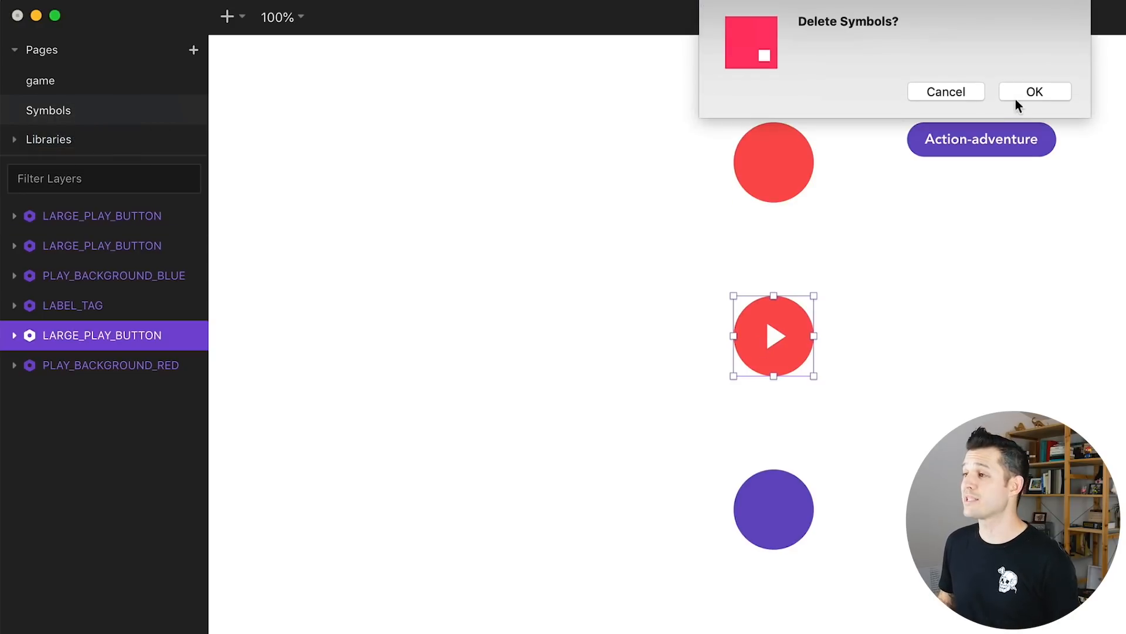
left_click(1035, 92)
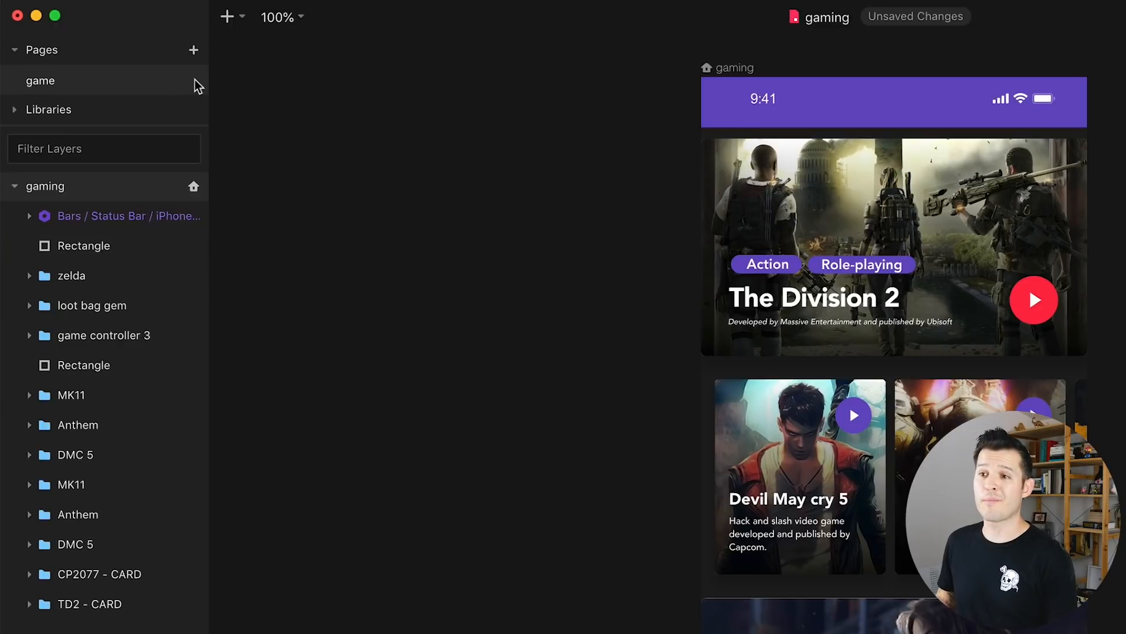
mouse_move(85, 109)
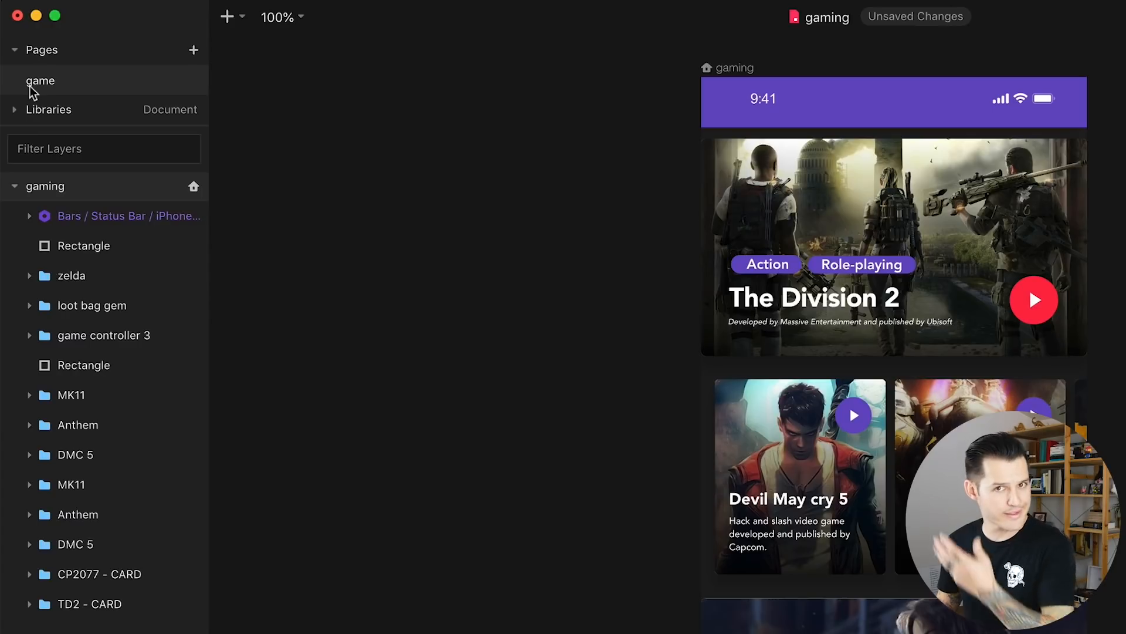
mouse_move(15, 115)
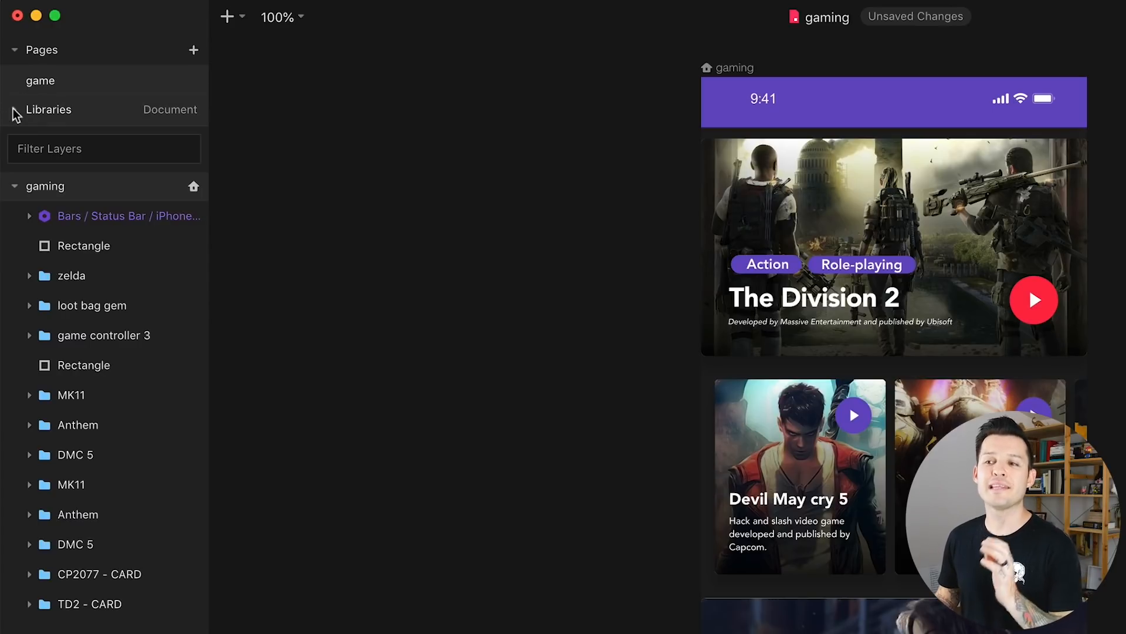
left_click(13, 49)
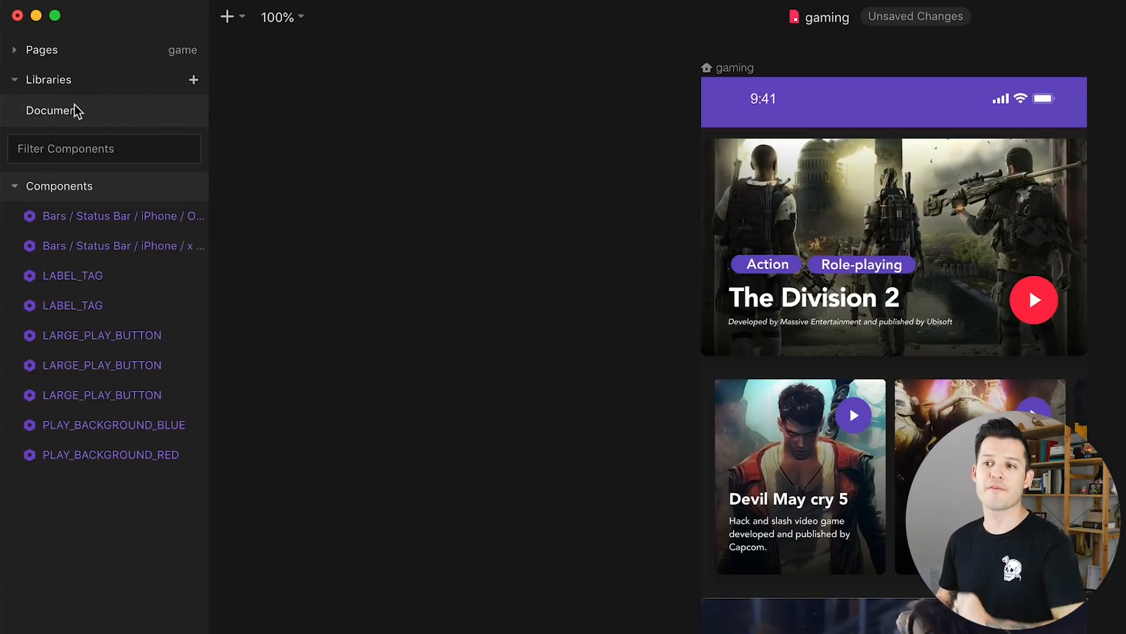
left_click(103, 394)
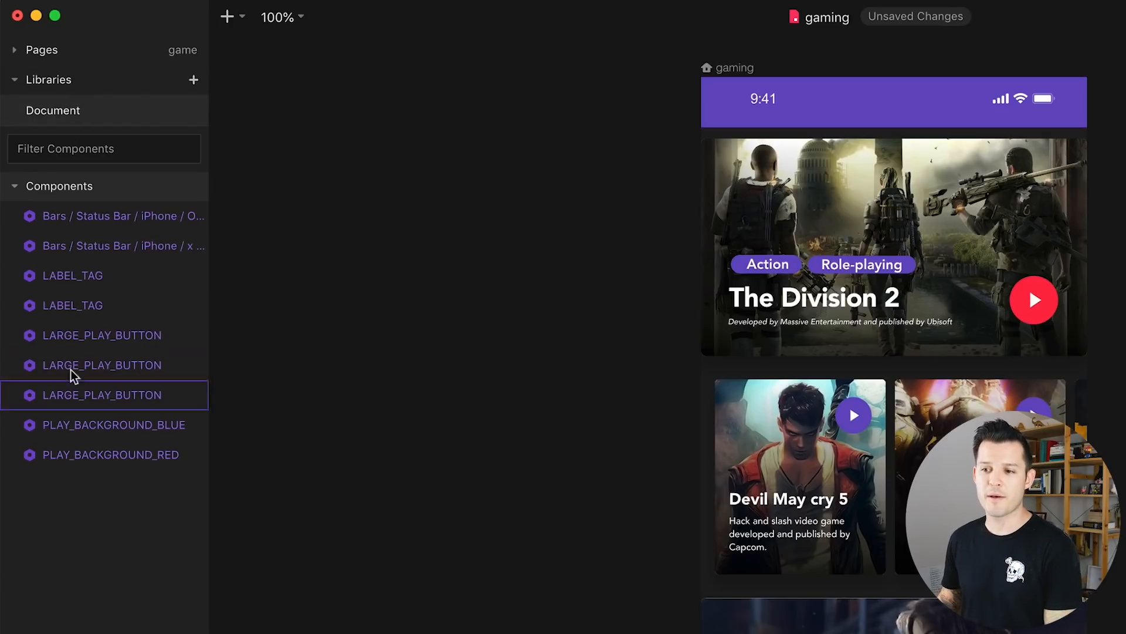
left_click(72, 275)
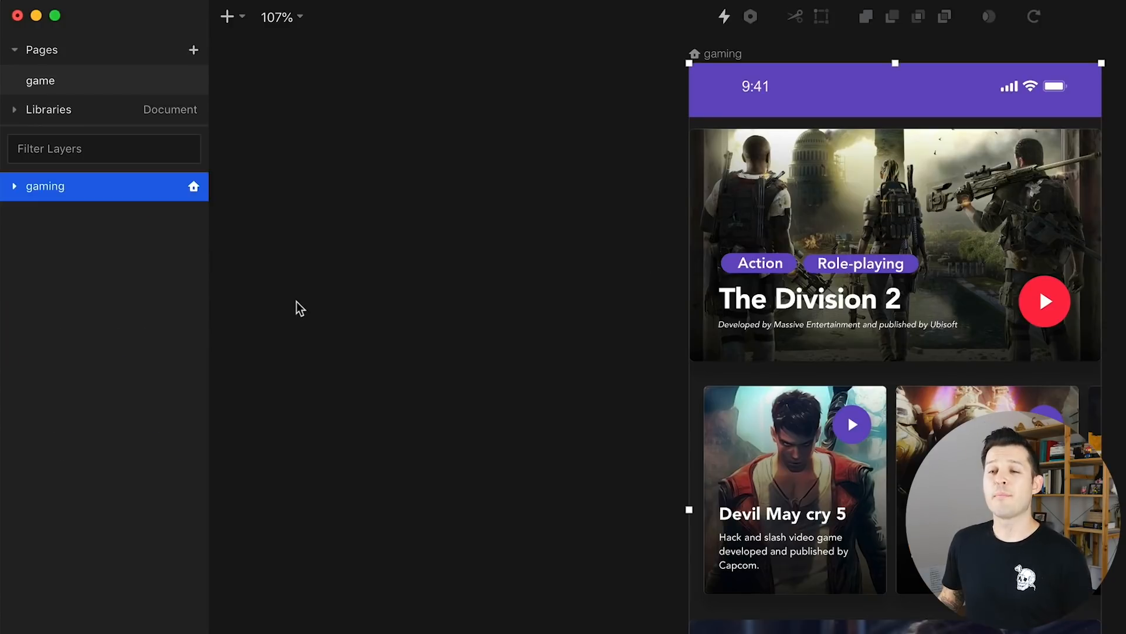
mouse_move(34, 45)
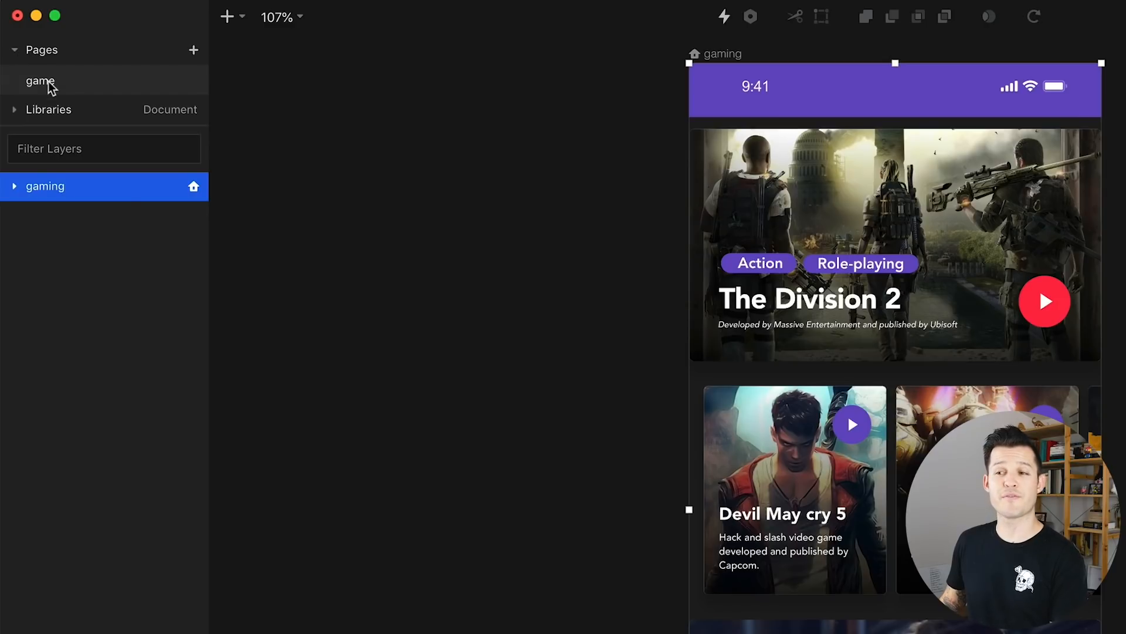
double_click(40, 81)
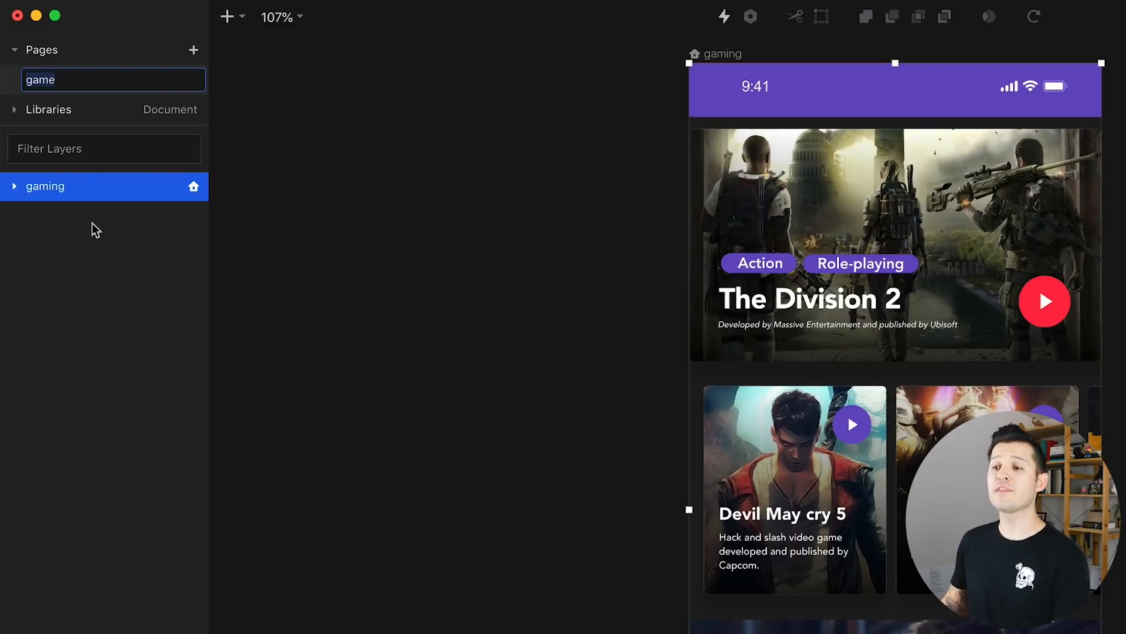
mouse_move(63, 174)
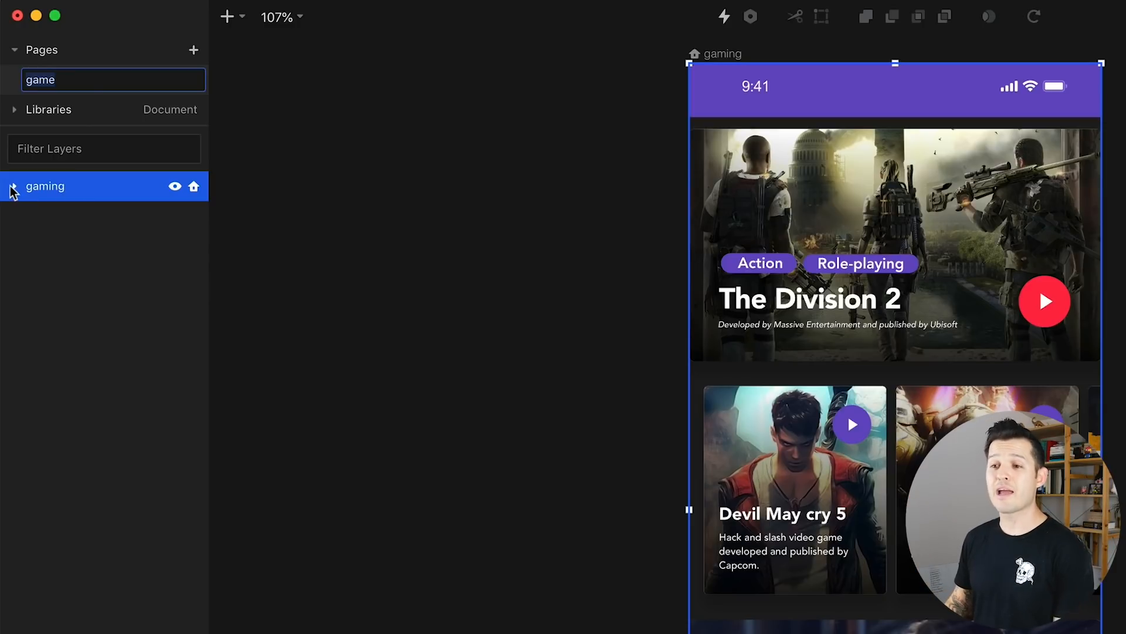
left_click(12, 187)
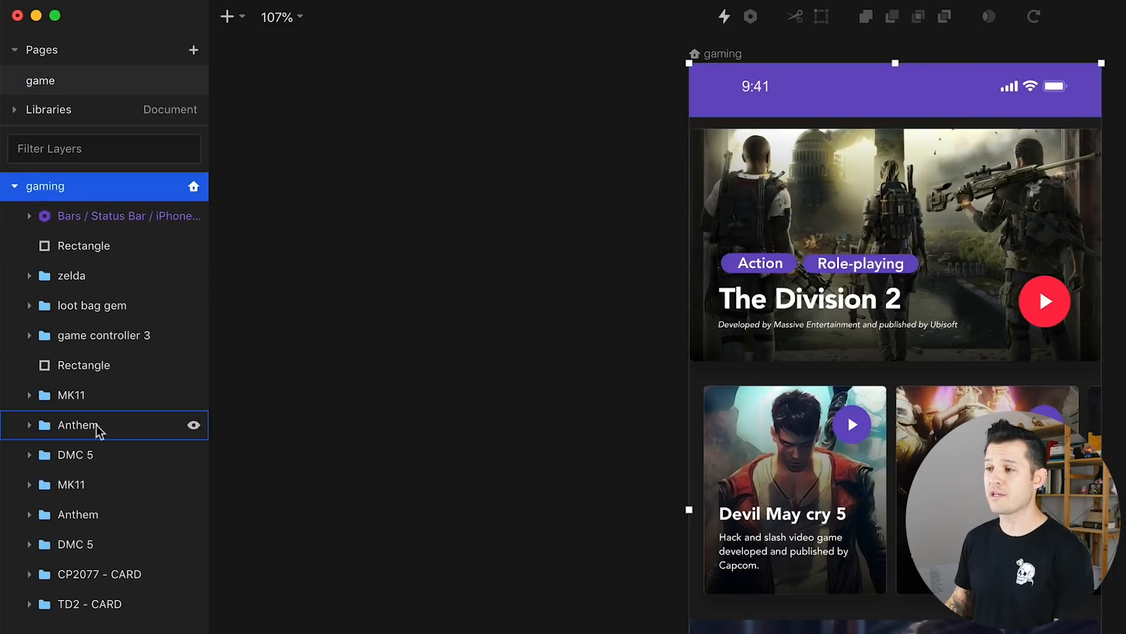
left_click(75, 543)
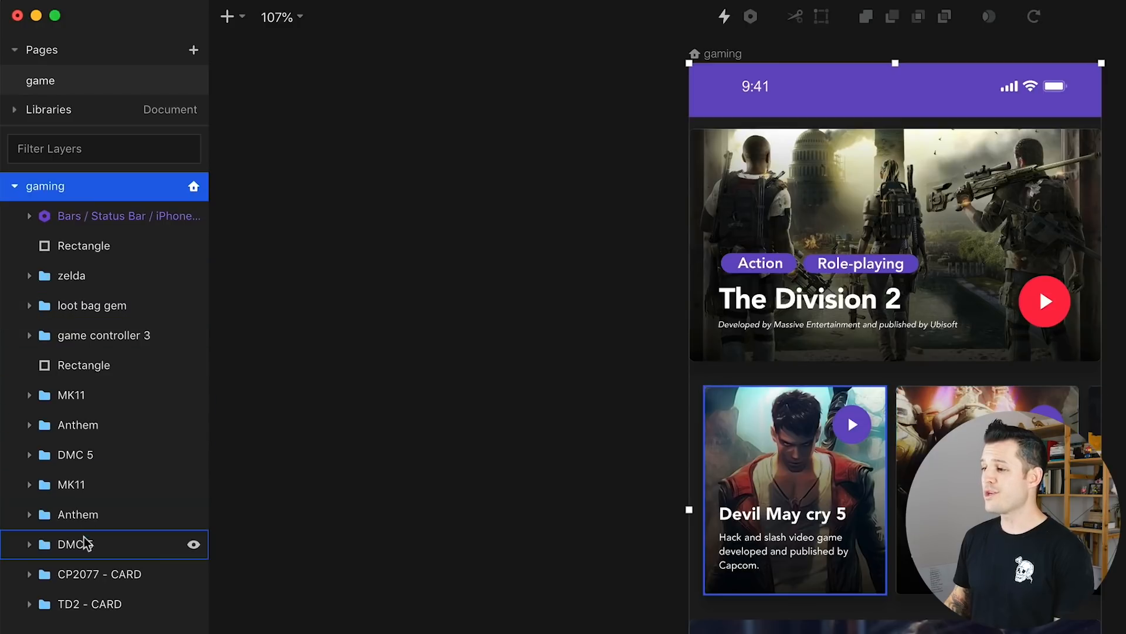
left_click(84, 365)
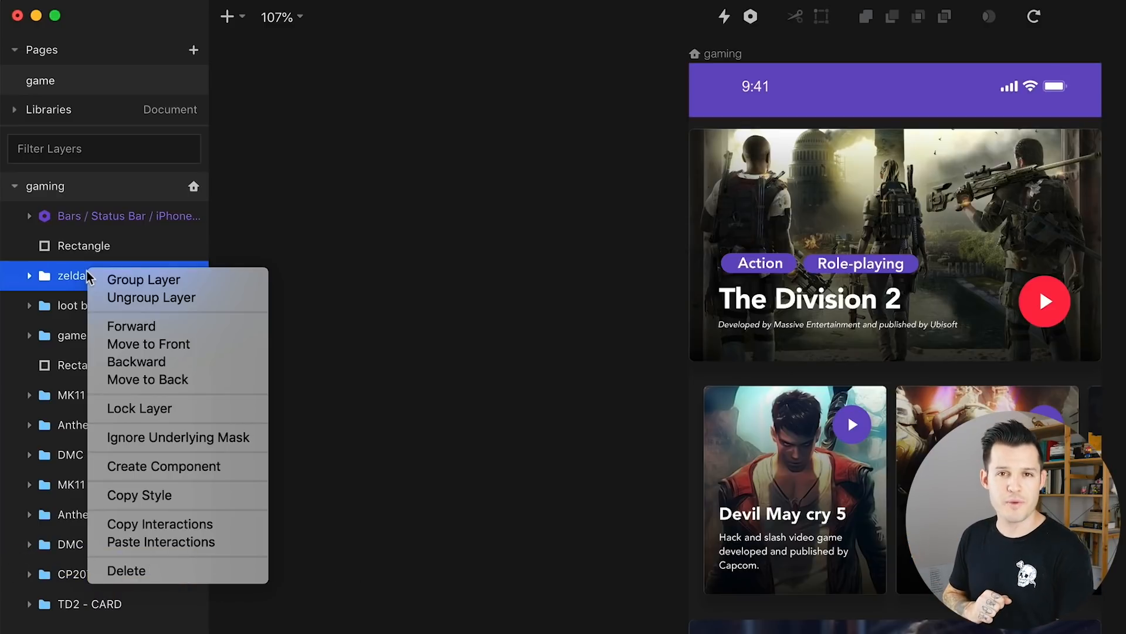
left_click(143, 279)
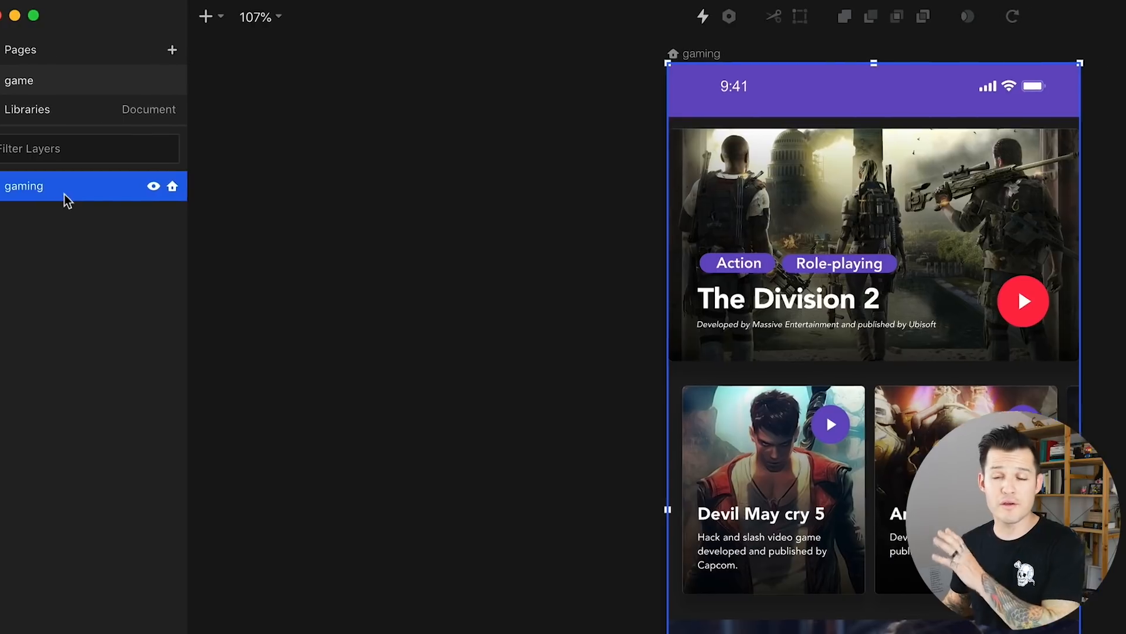
left_click(204, 15)
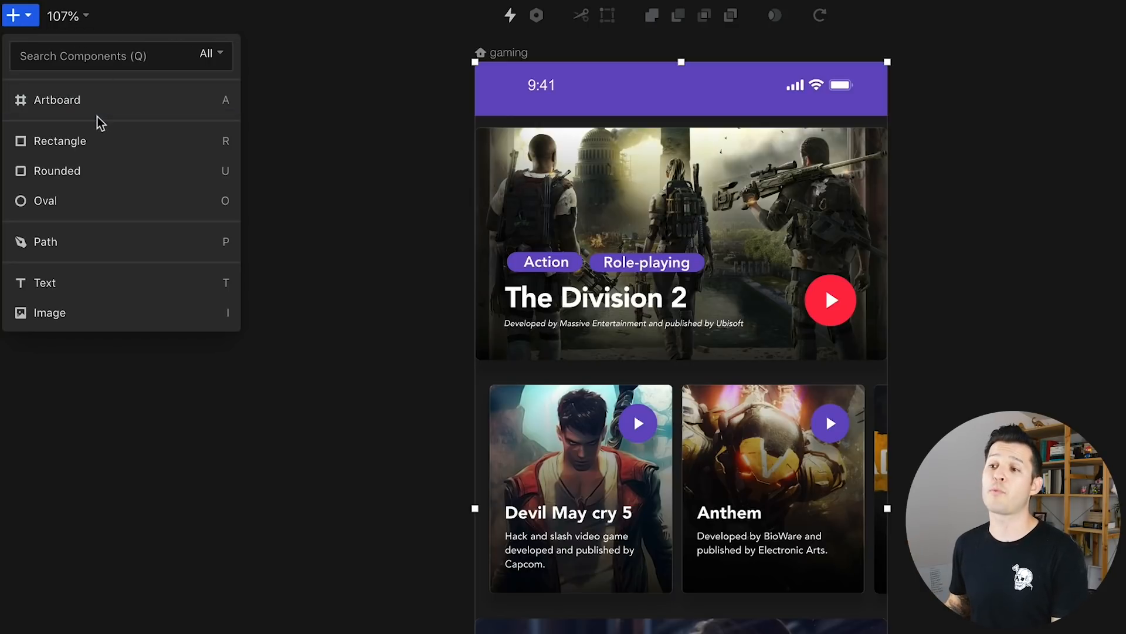
mouse_move(101, 291)
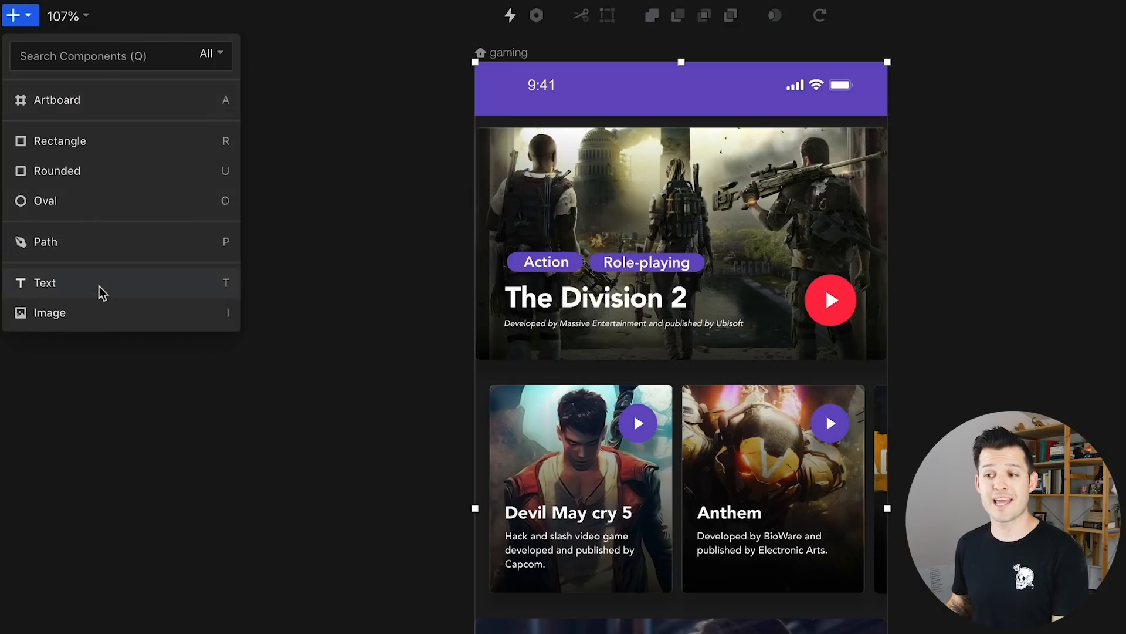
mouse_move(222, 94)
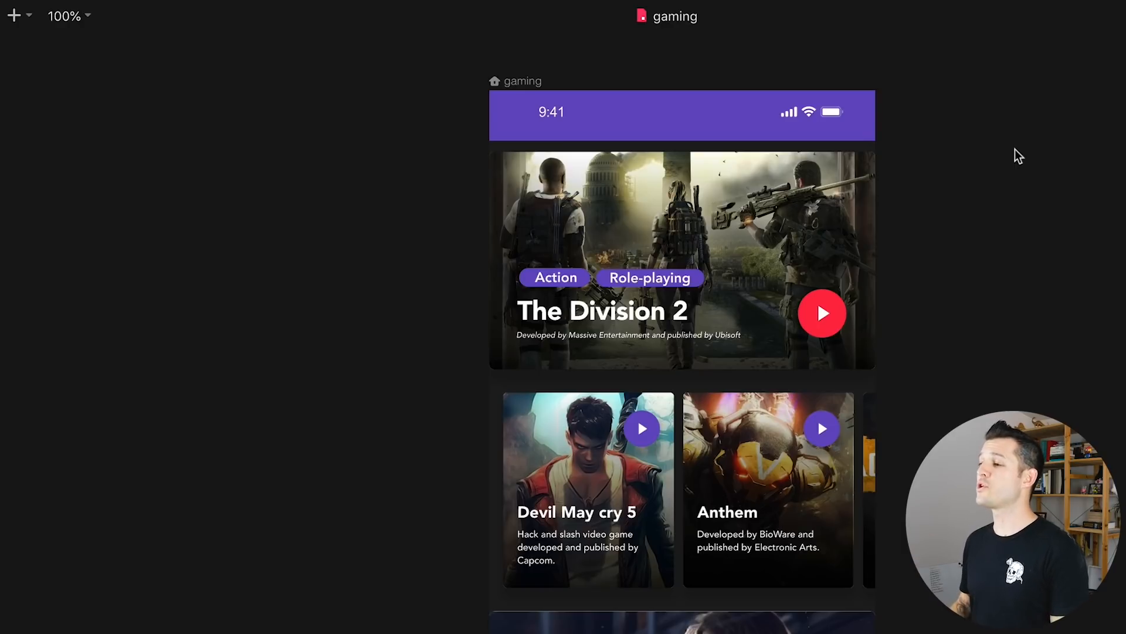
left_click(587, 488)
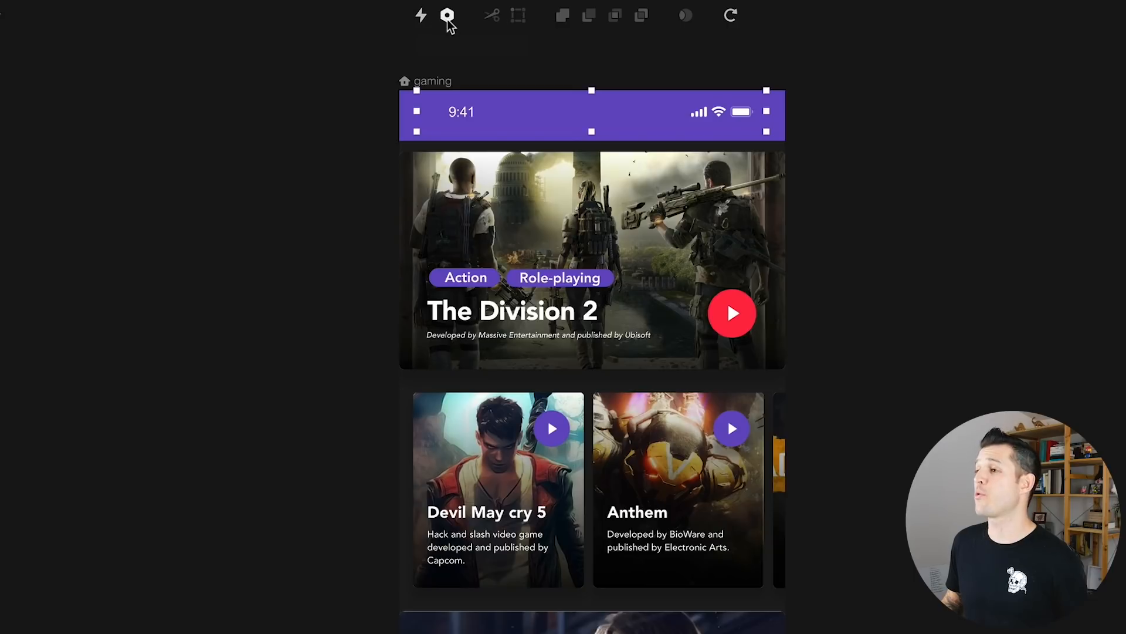
mouse_move(494, 22)
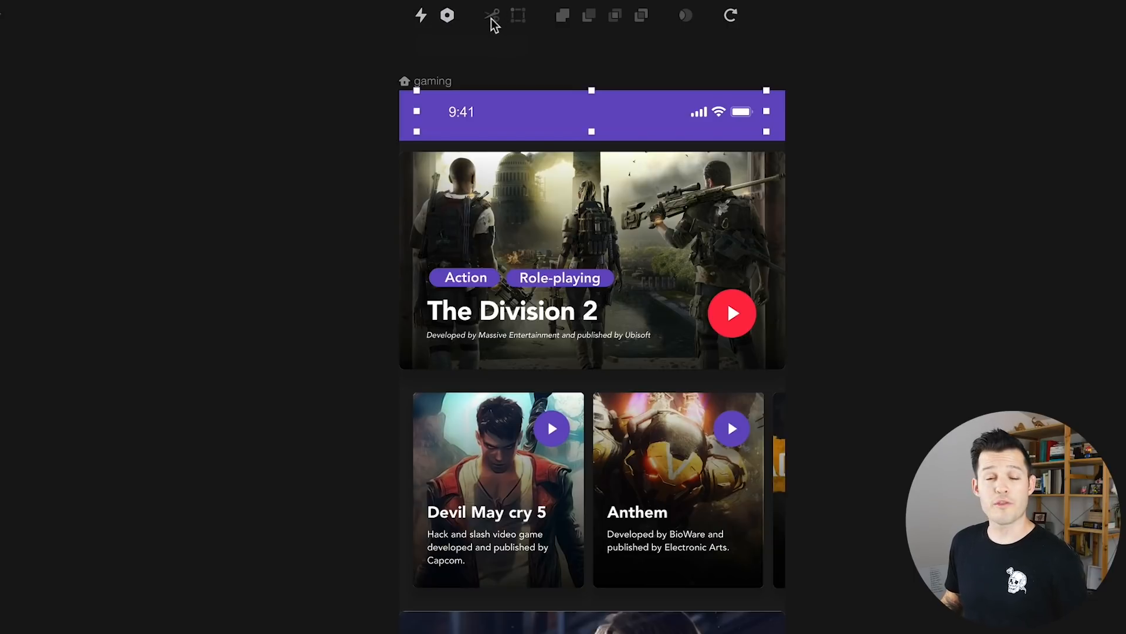
mouse_move(494, 14)
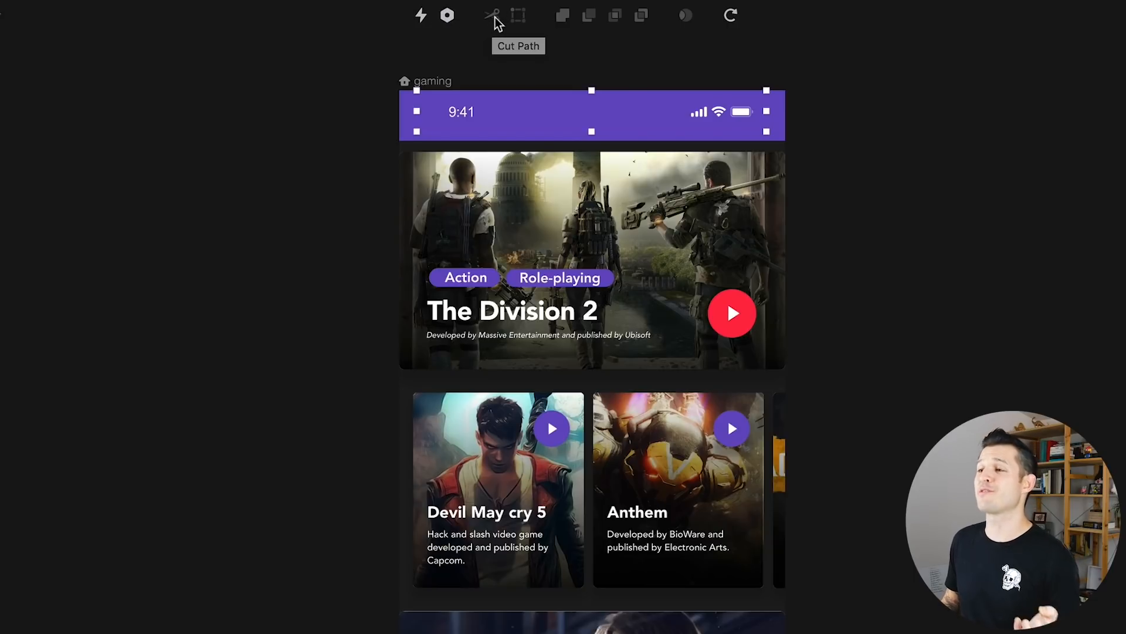
mouse_move(518, 15)
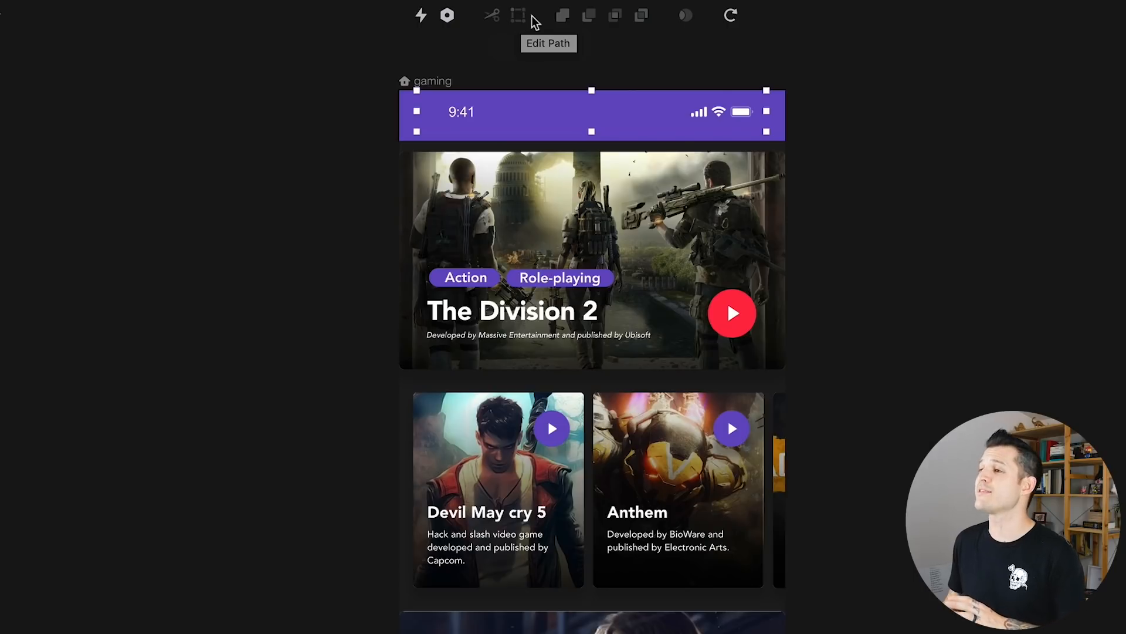
mouse_move(626, 18)
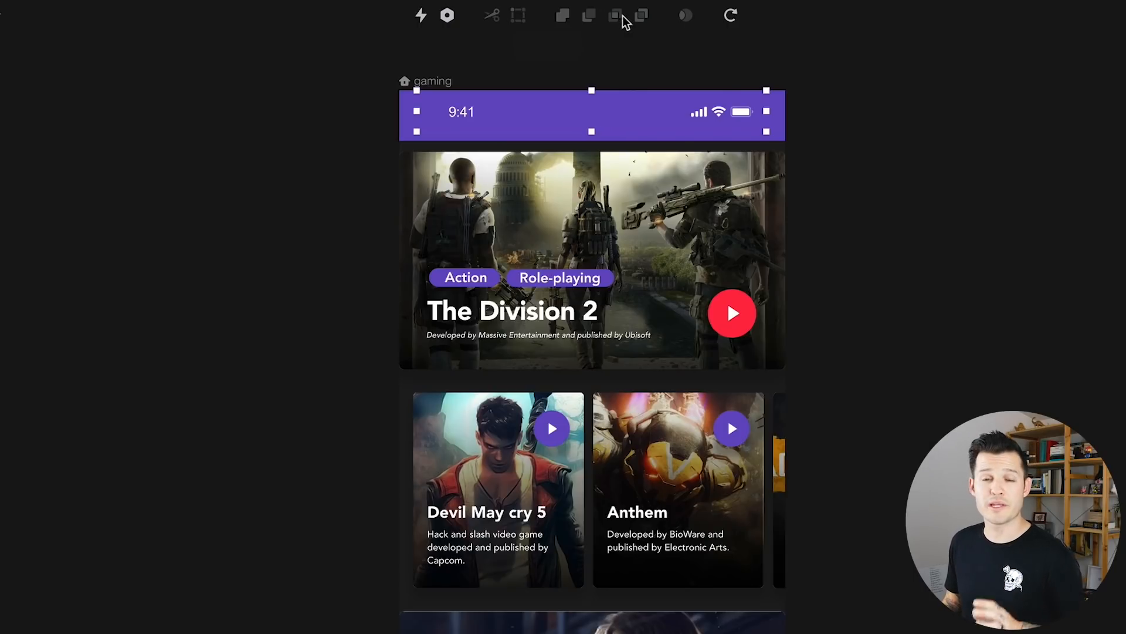
mouse_move(606, 28)
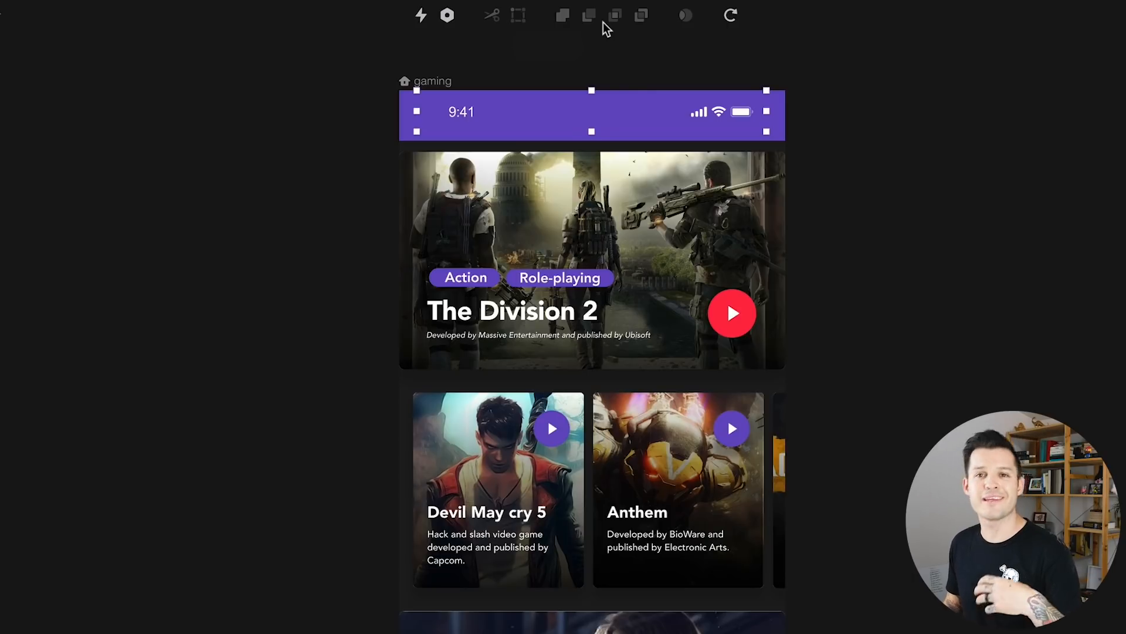
mouse_move(686, 23)
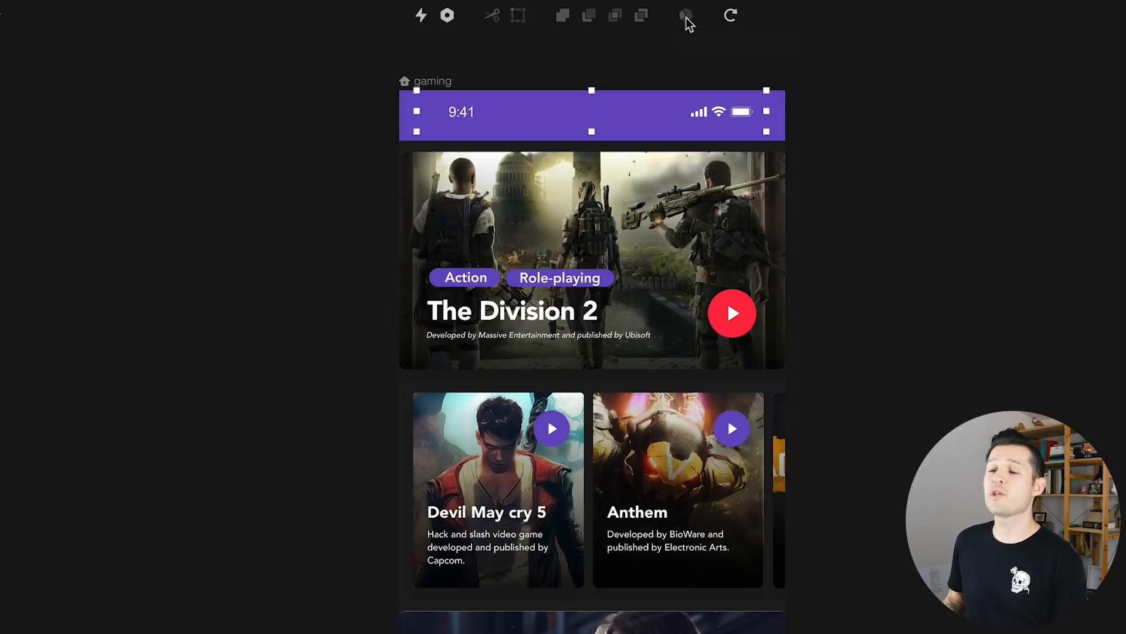
mouse_move(686, 16)
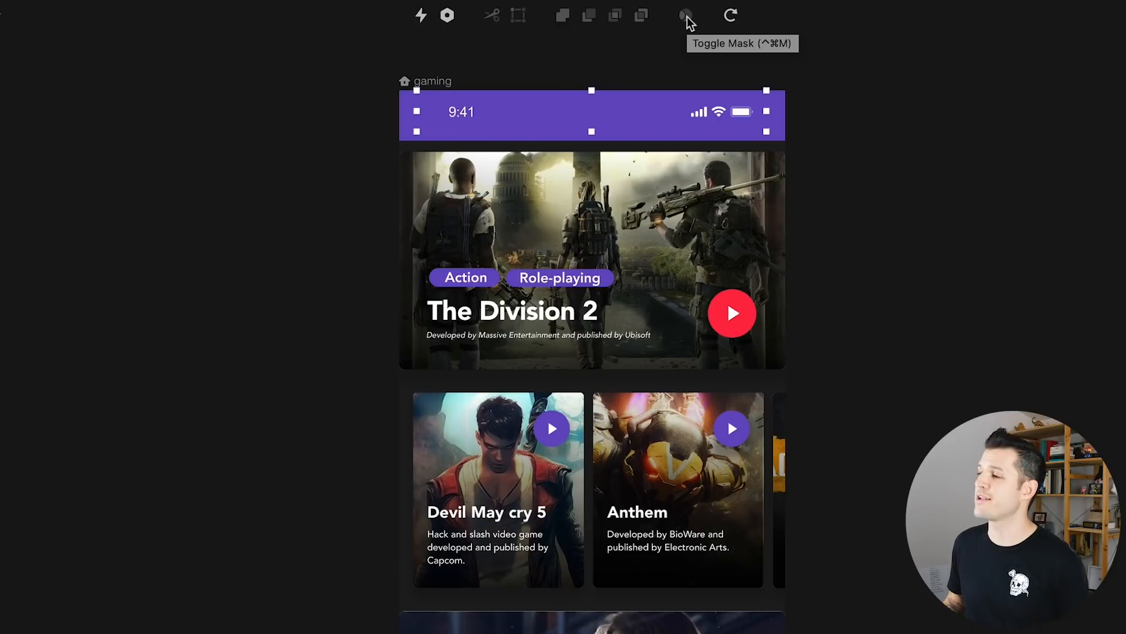
mouse_move(731, 15)
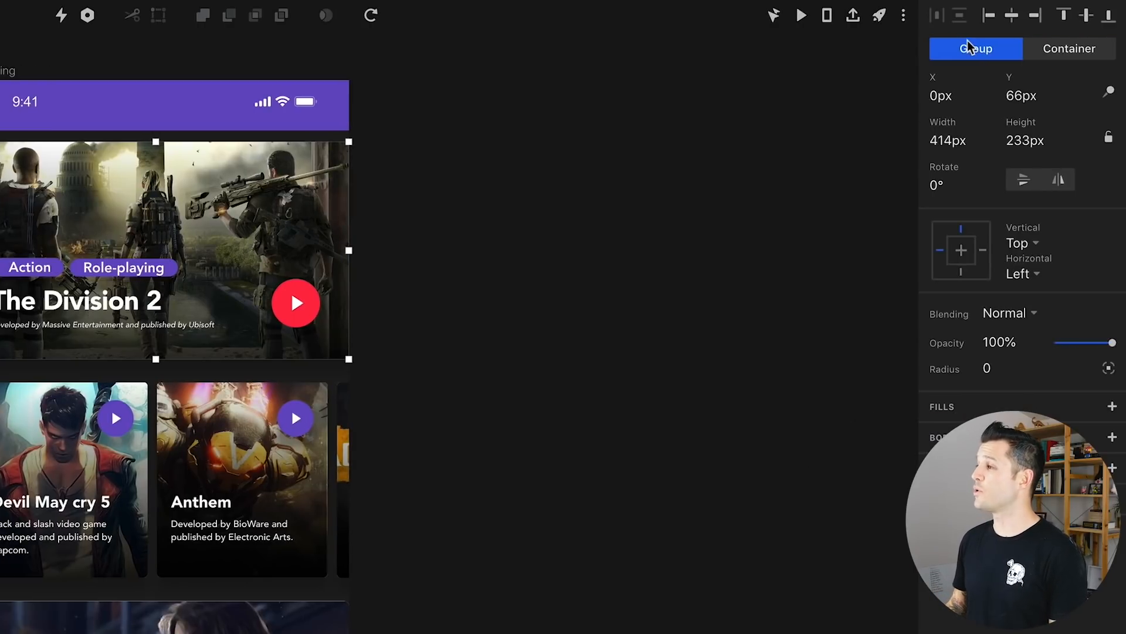
mouse_move(843, 222)
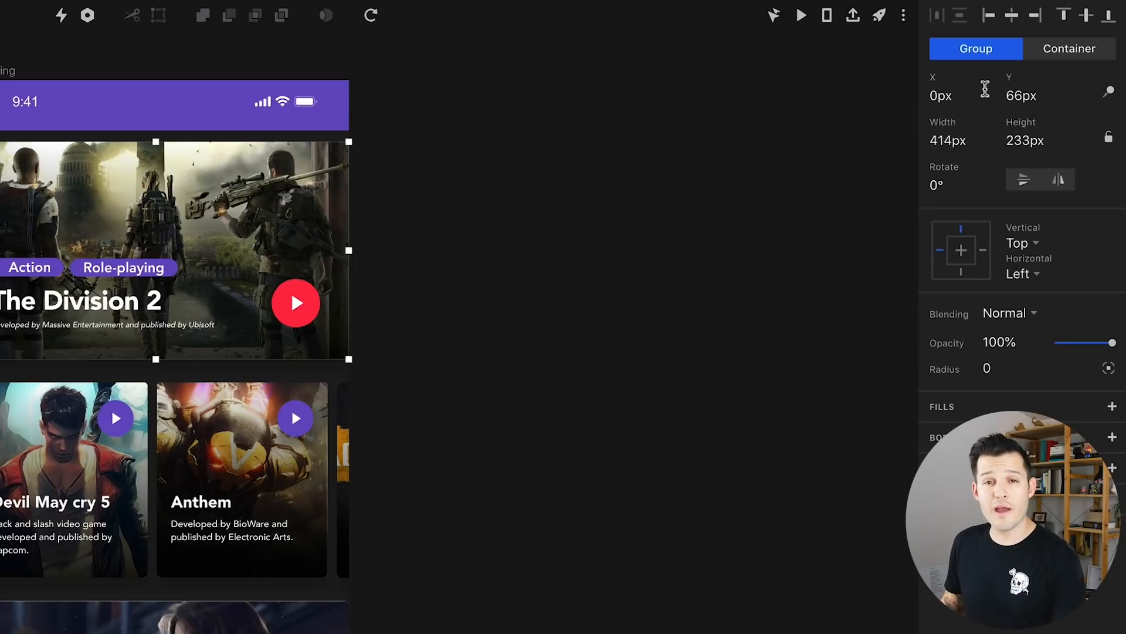
mouse_move(938, 185)
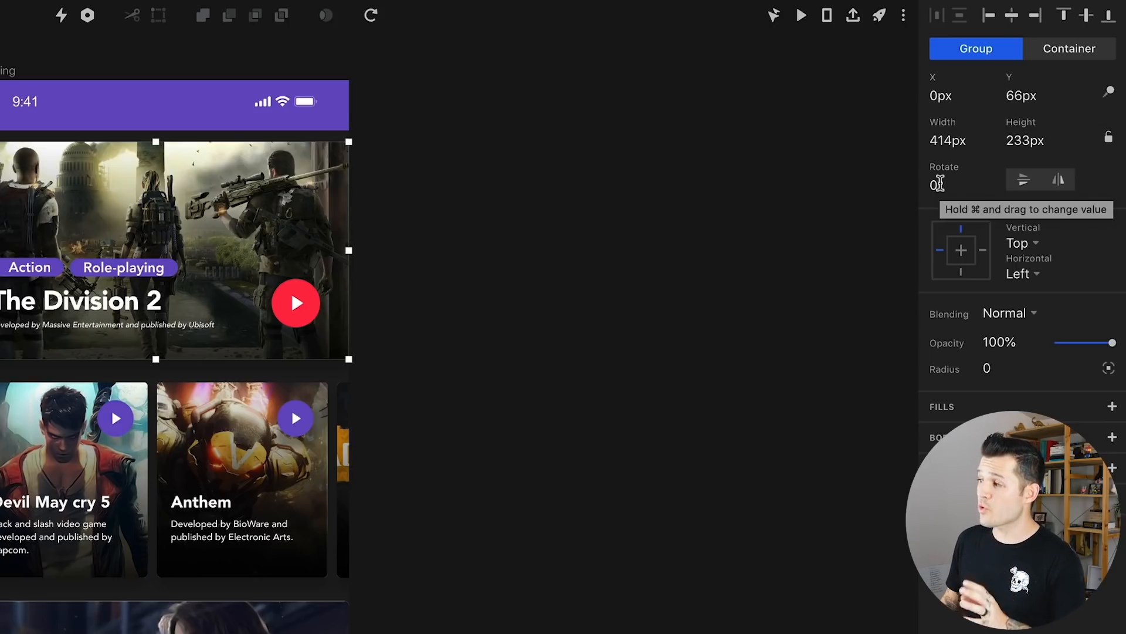
mouse_move(1023, 180)
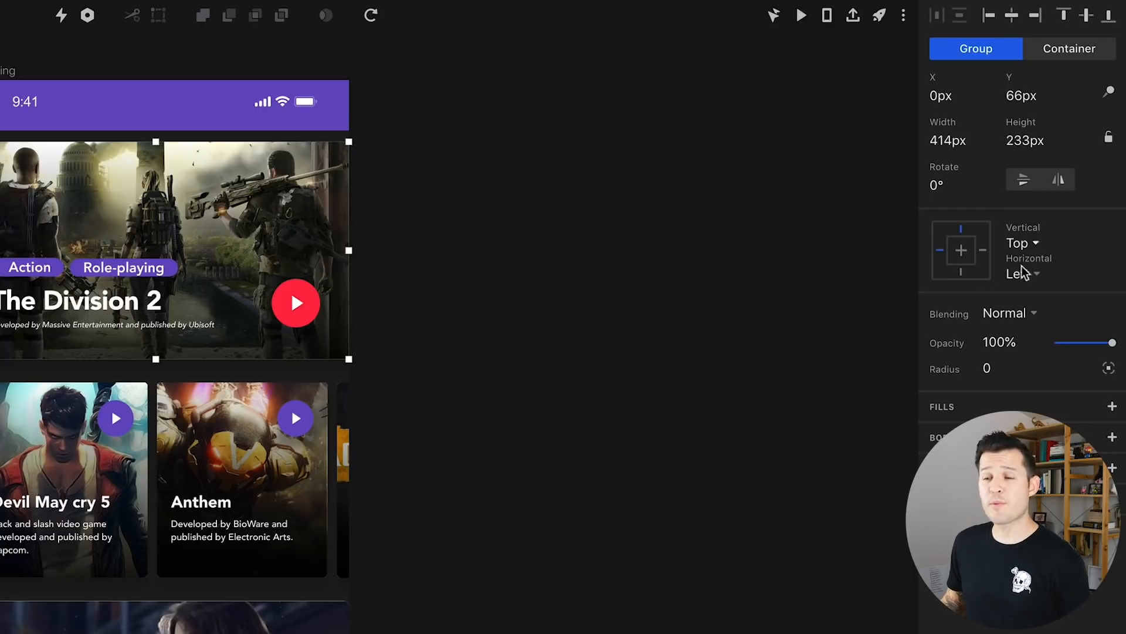
mouse_move(983, 266)
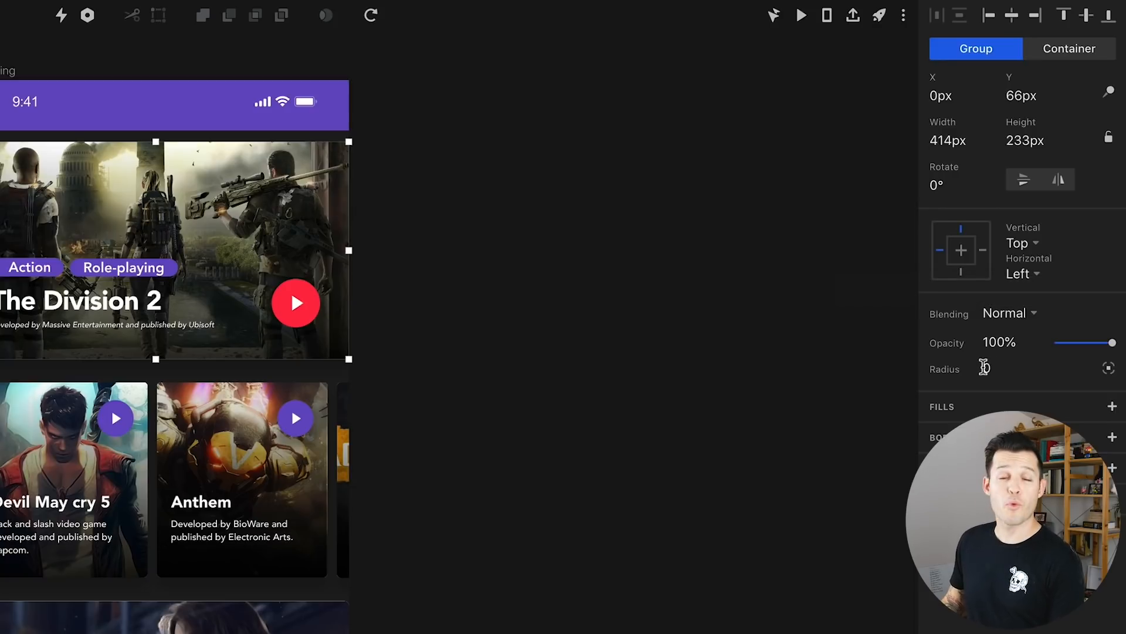
mouse_move(1109, 368)
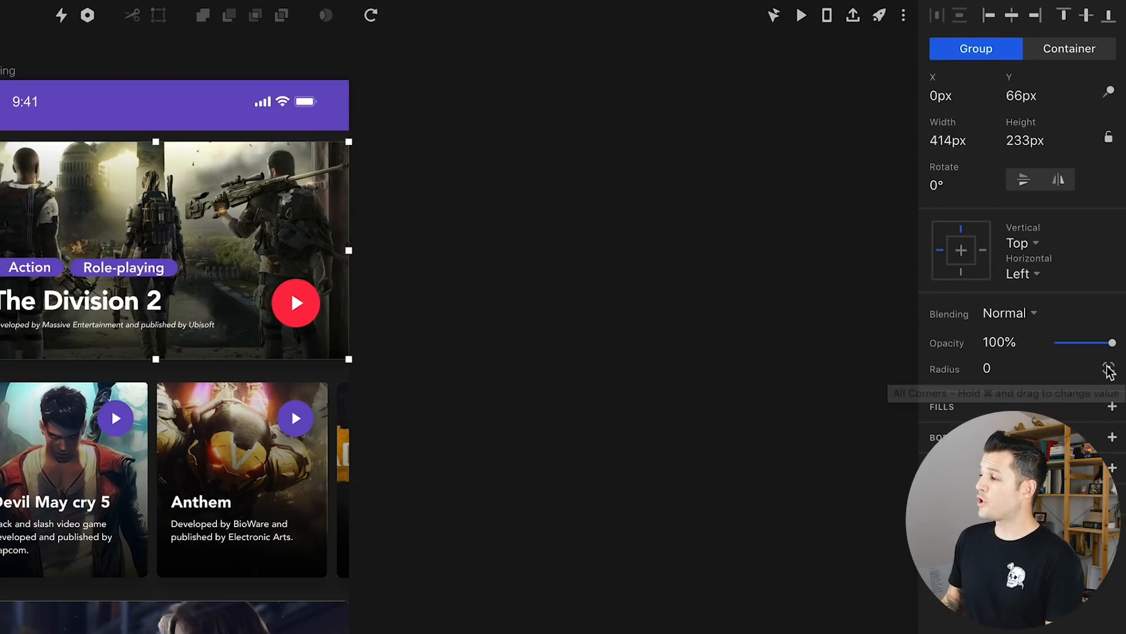
left_click(1109, 369)
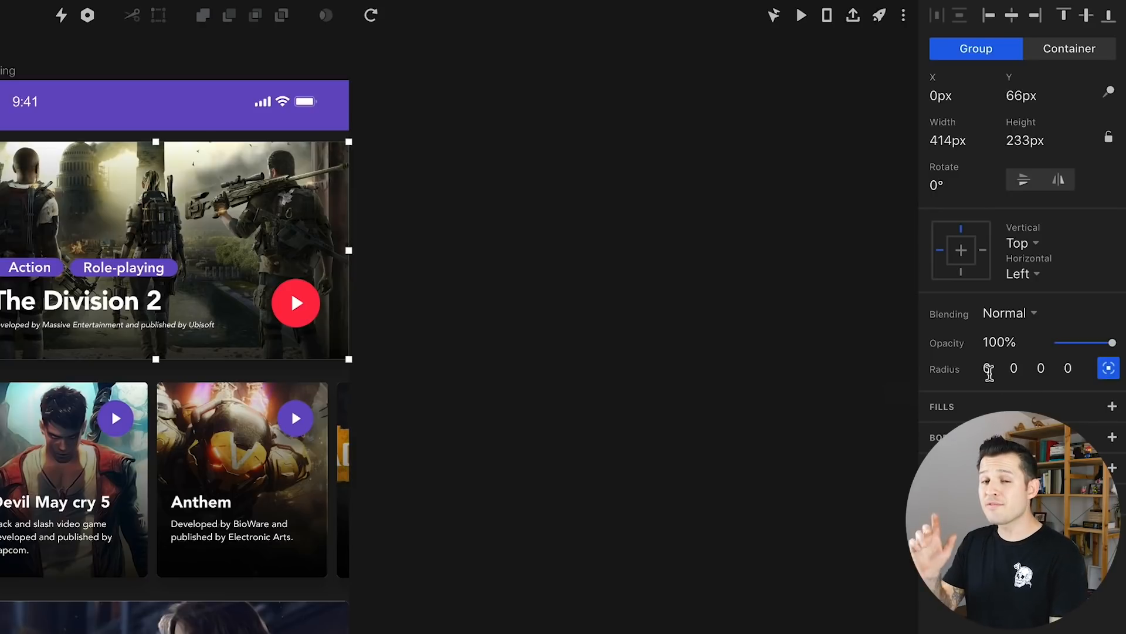
mouse_move(988, 372)
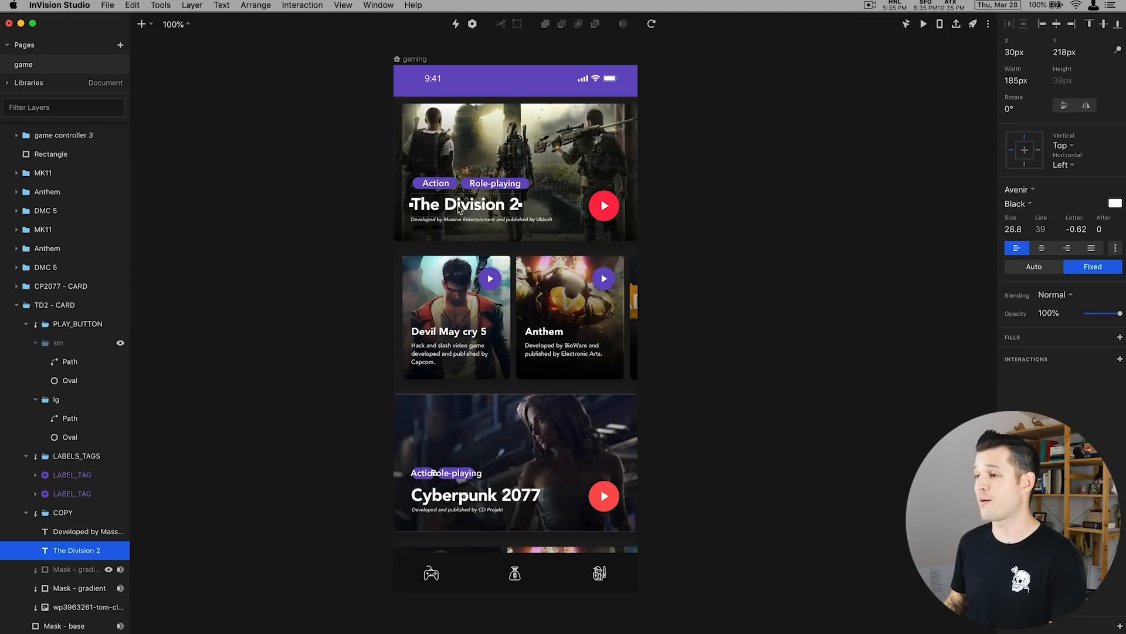
Create Artboards 1 through 4 beside the gaming screen.
left_click(77, 588)
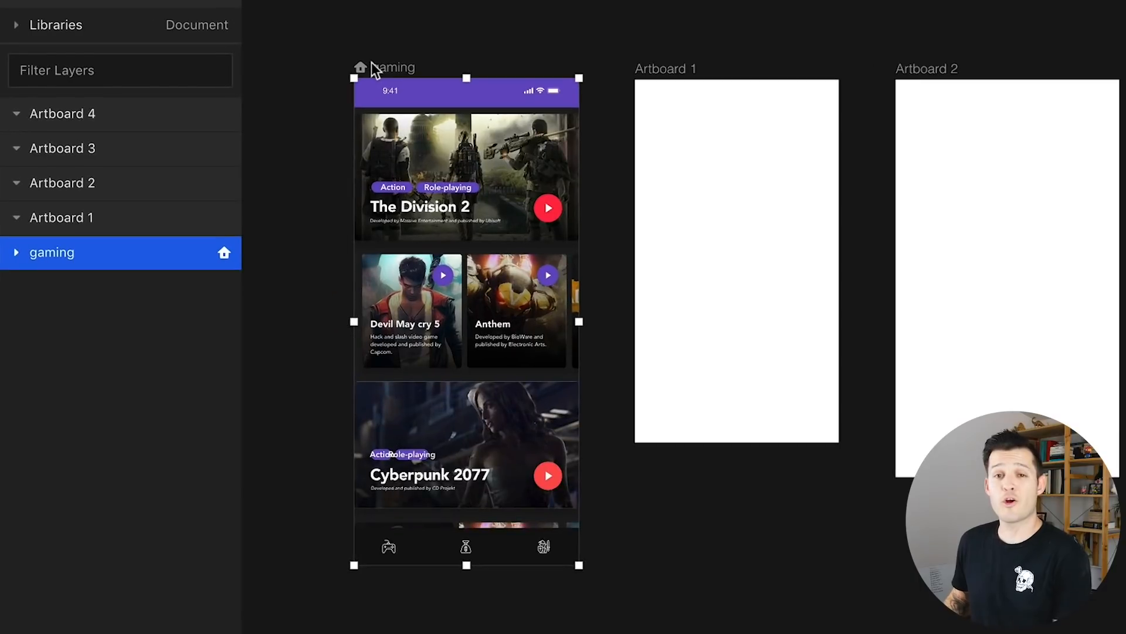
Rename Artboard 1 to 'hello' in the Layers panel.
left_click(62, 219)
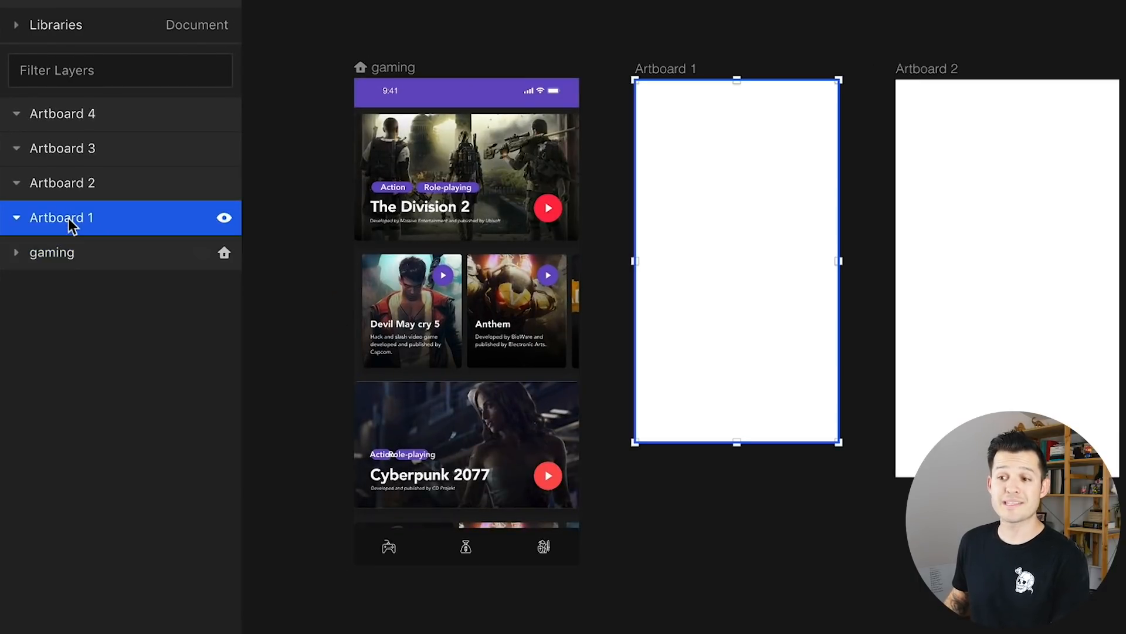
double_click(63, 218)
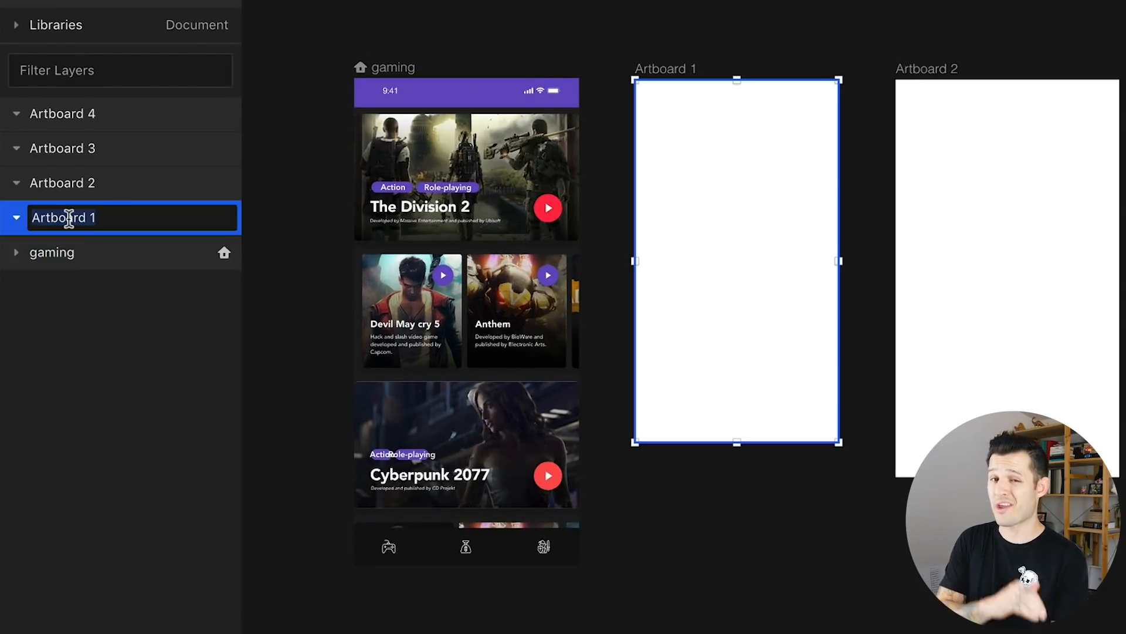
type("hell")
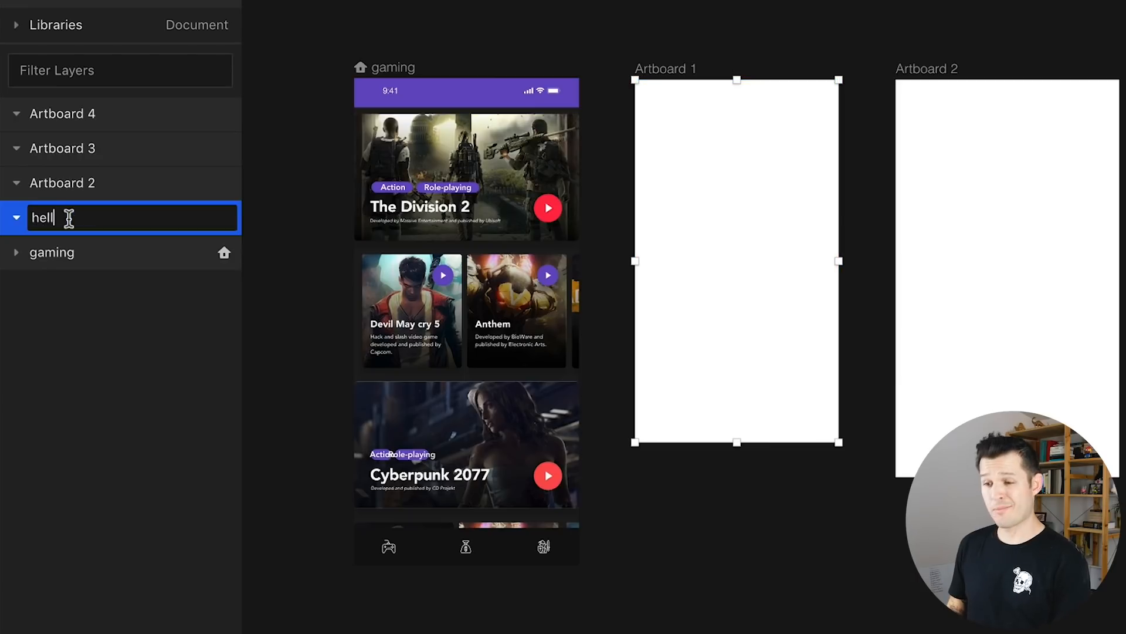
key("Return")
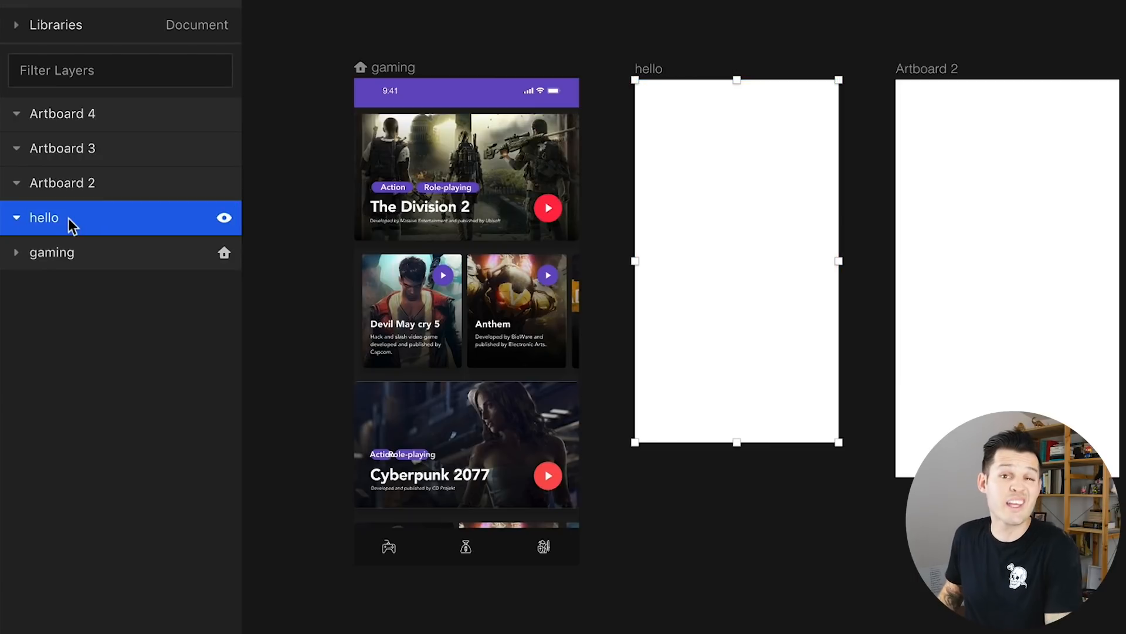
left_click(51, 253)
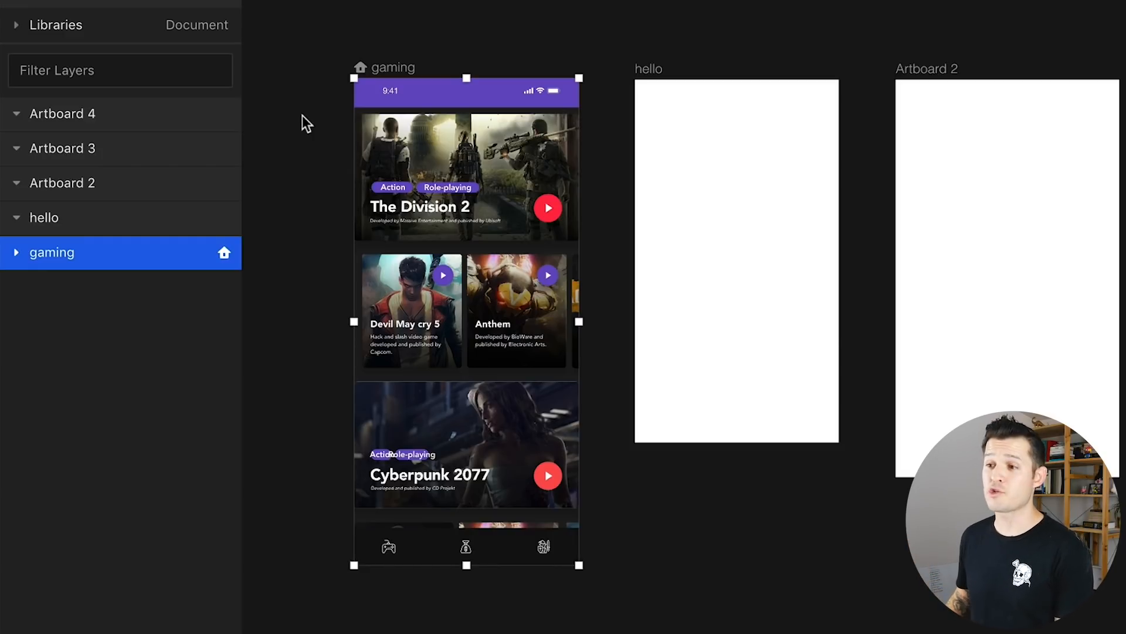
Select the hello artboard on the canvas to show its Layout Grid settings.
left_click(734, 260)
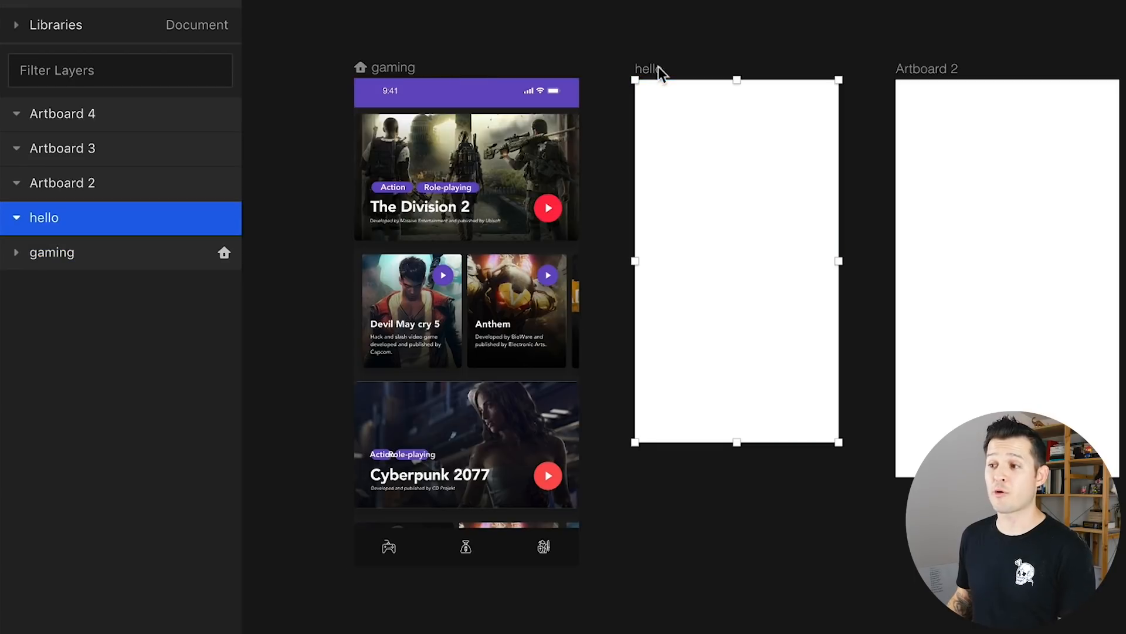
mouse_move(641, 75)
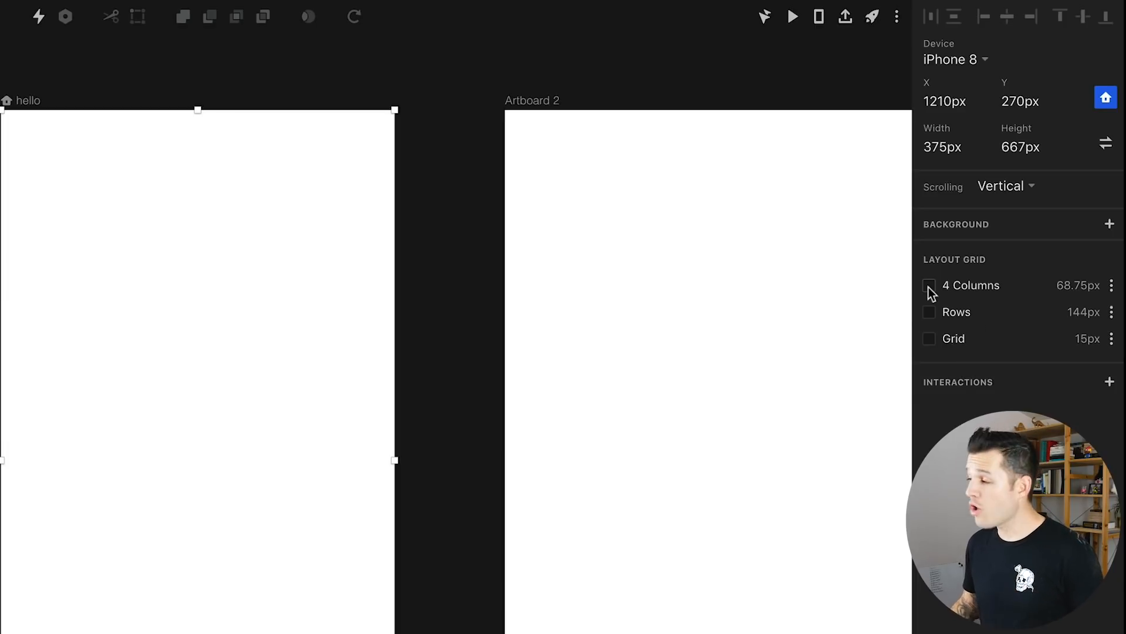
Enable the column grid set to 8 columns, then switch to rows and a 15 px square grid.
left_click(929, 285)
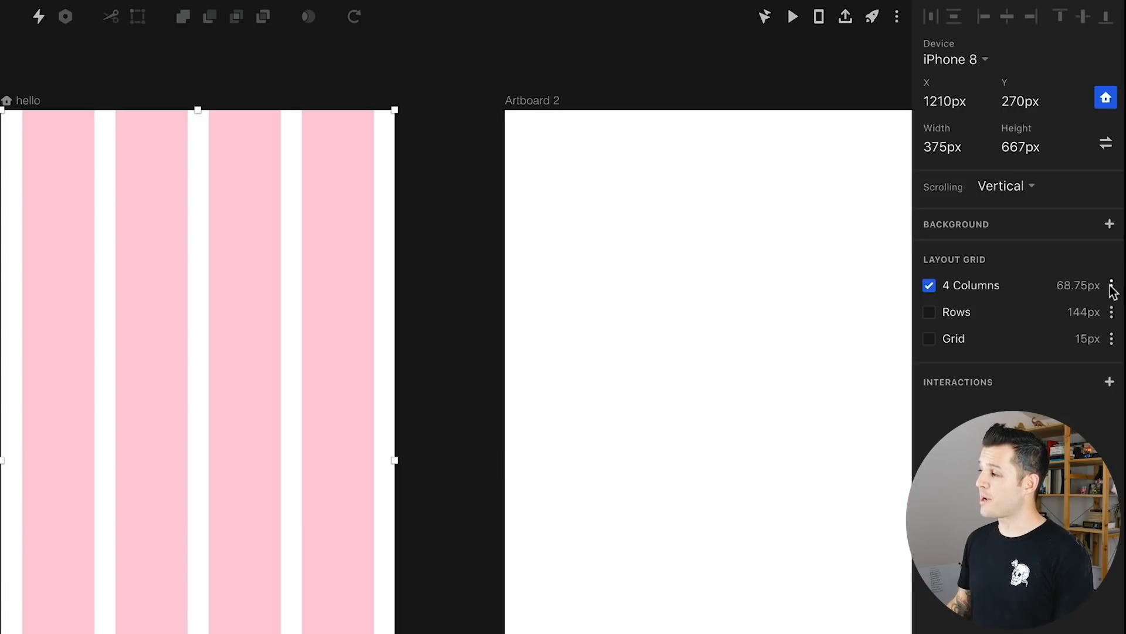
left_click(1112, 285)
type("8")
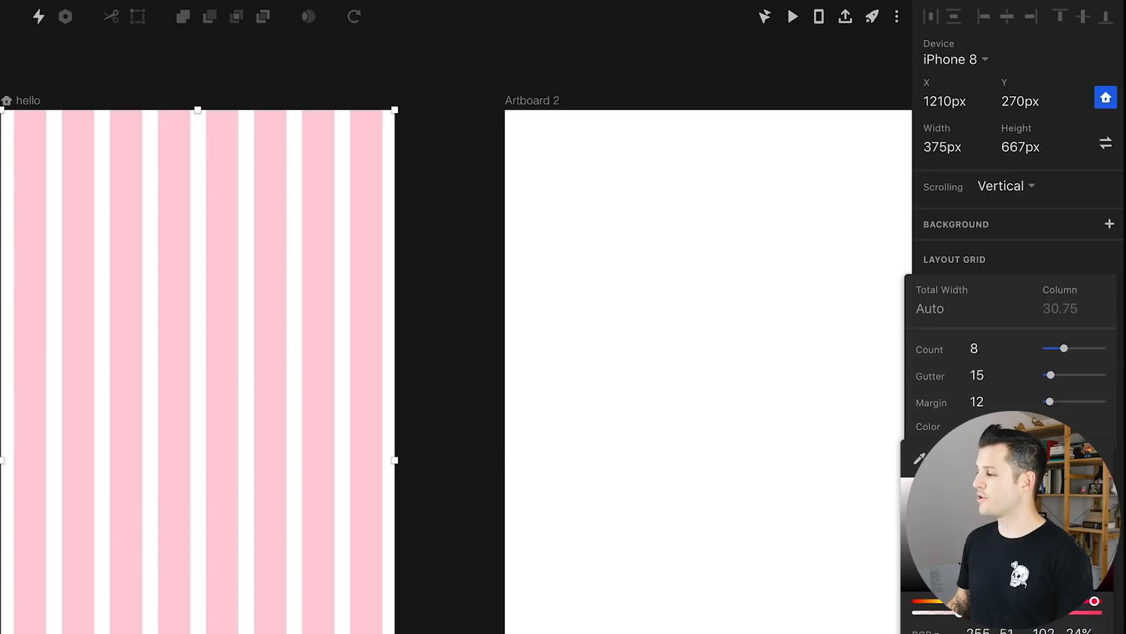
left_click(935, 302)
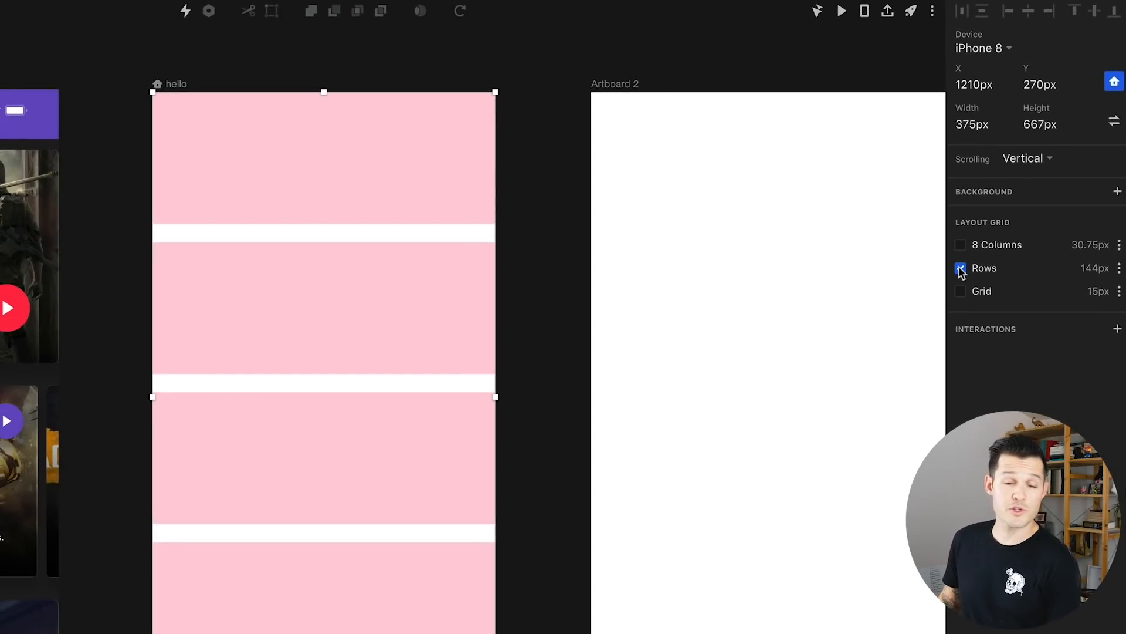
left_click(961, 291)
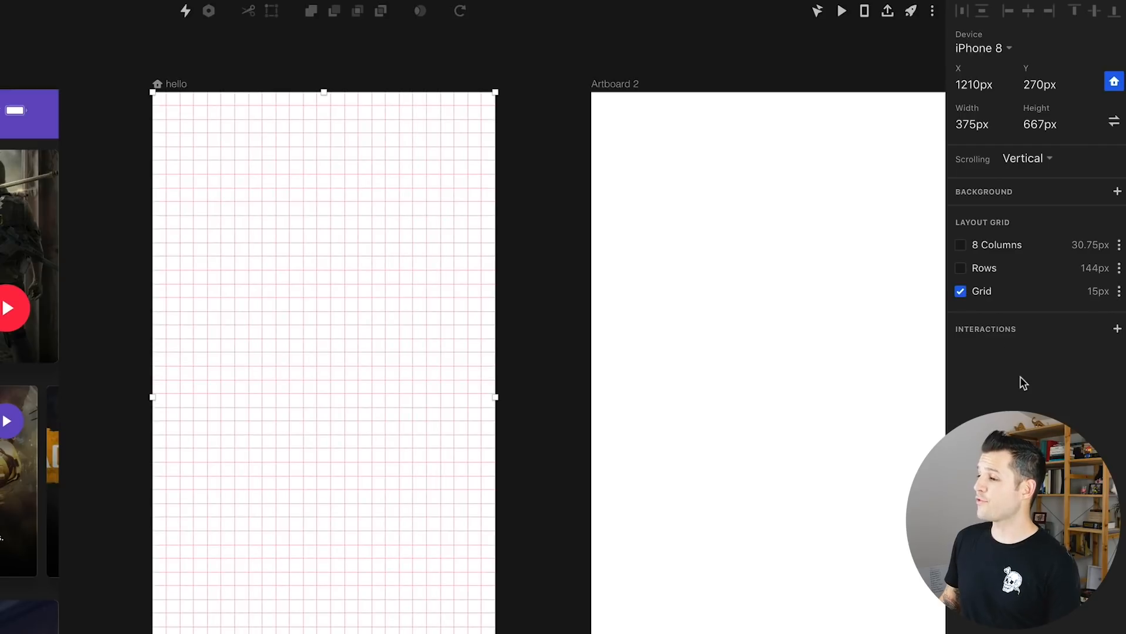
left_click(1102, 291)
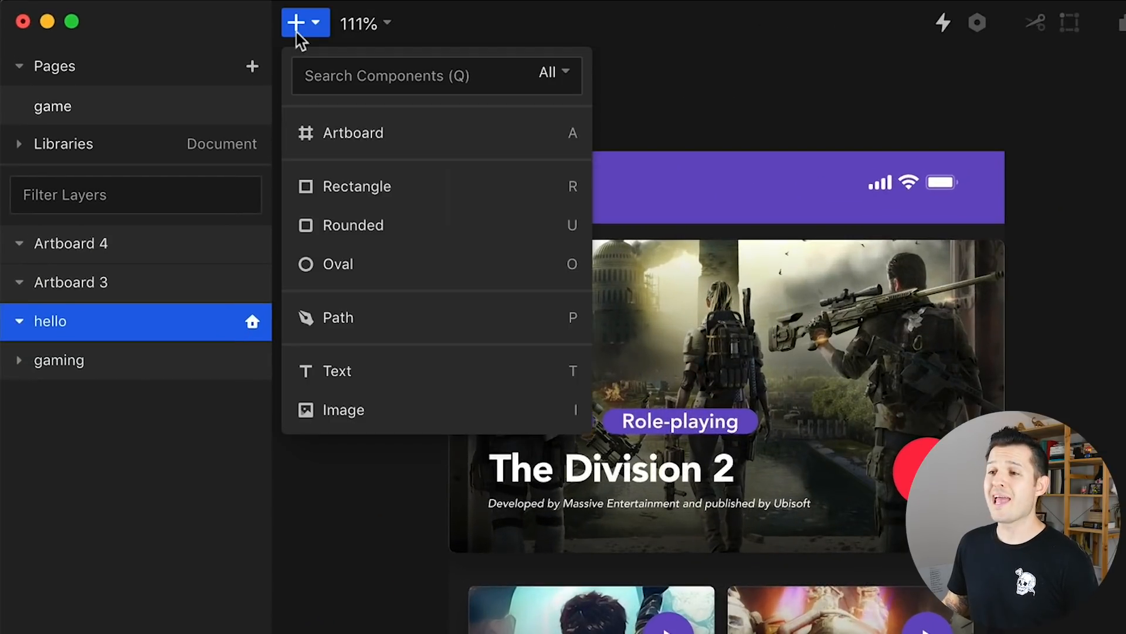
mouse_move(359, 370)
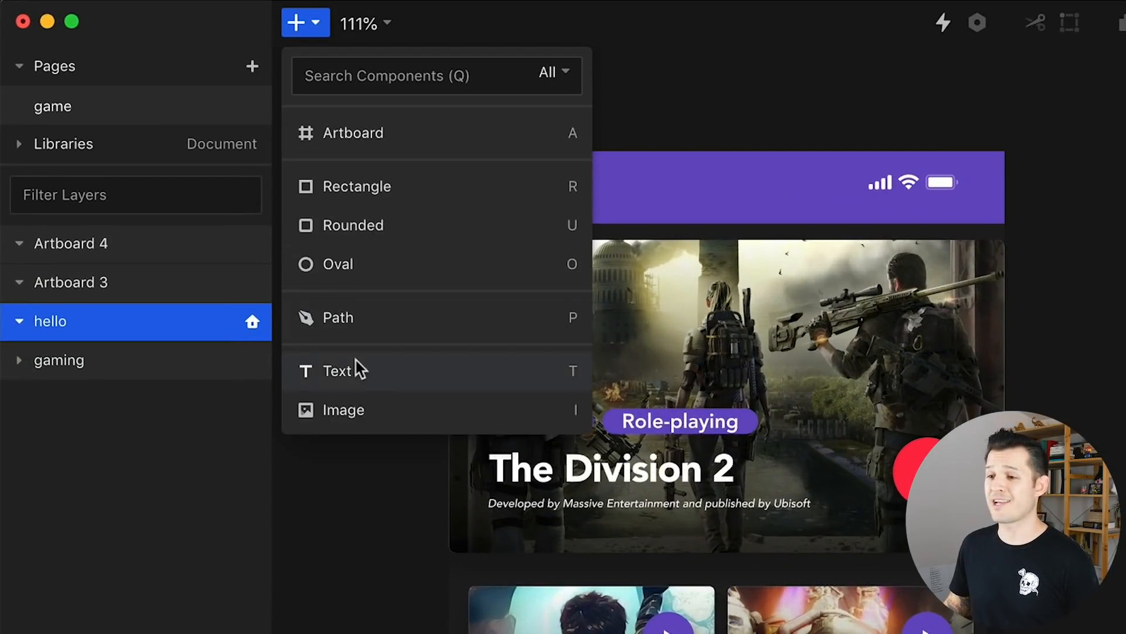
mouse_move(351, 416)
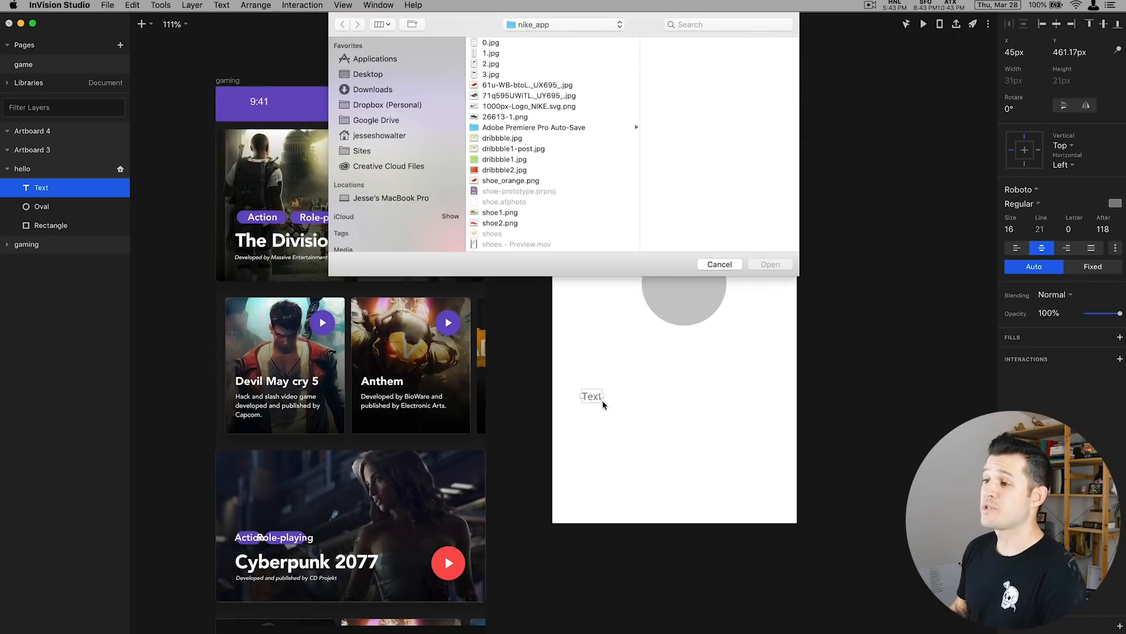
Import the red Nike shoe JPG onto the artboard beside the rectangle, circle and Text label.
left_click(526, 85)
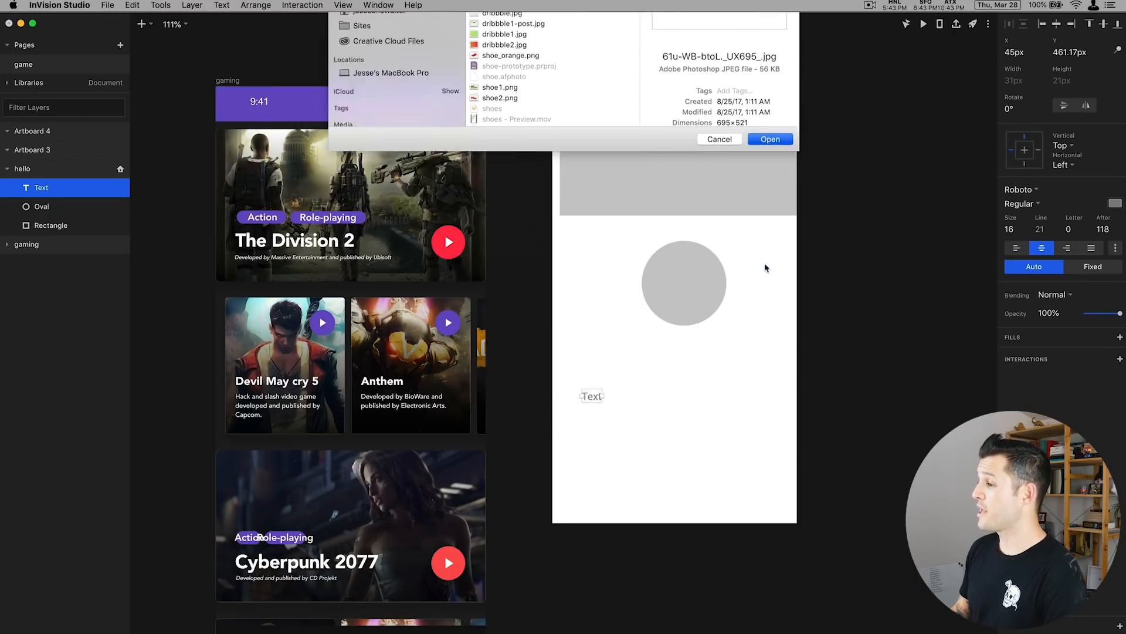
left_click(770, 139)
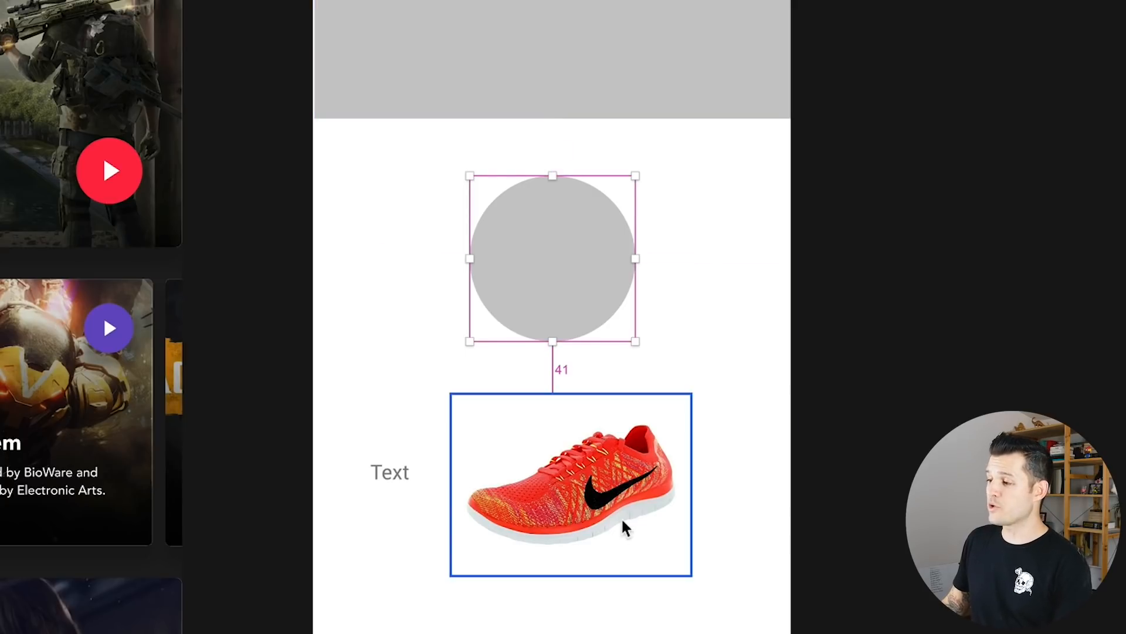
left_click(390, 472)
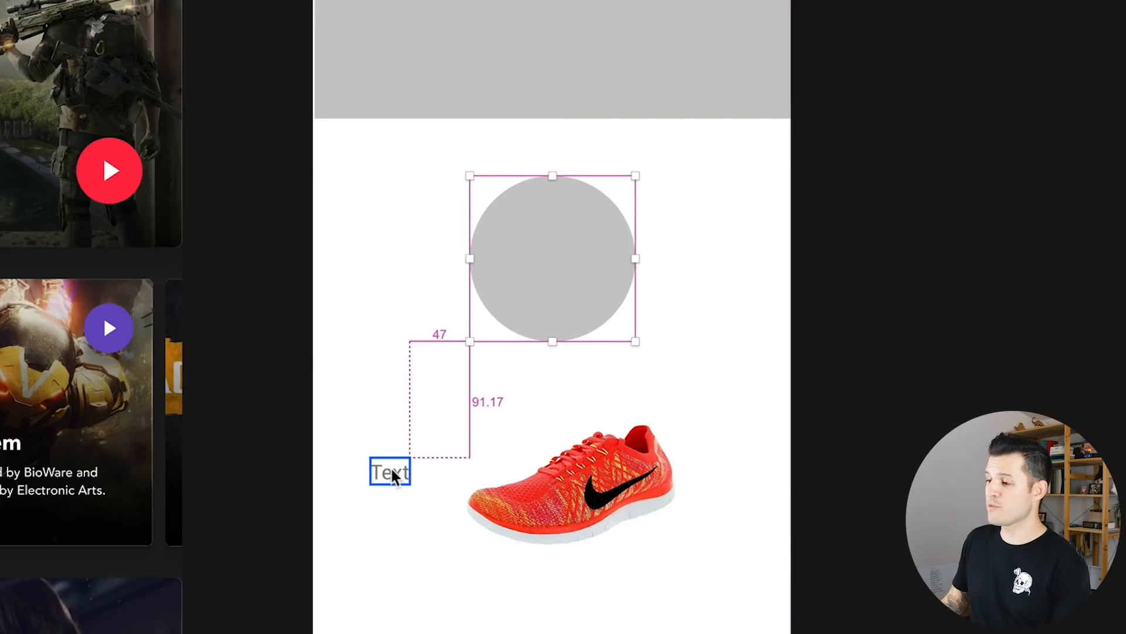